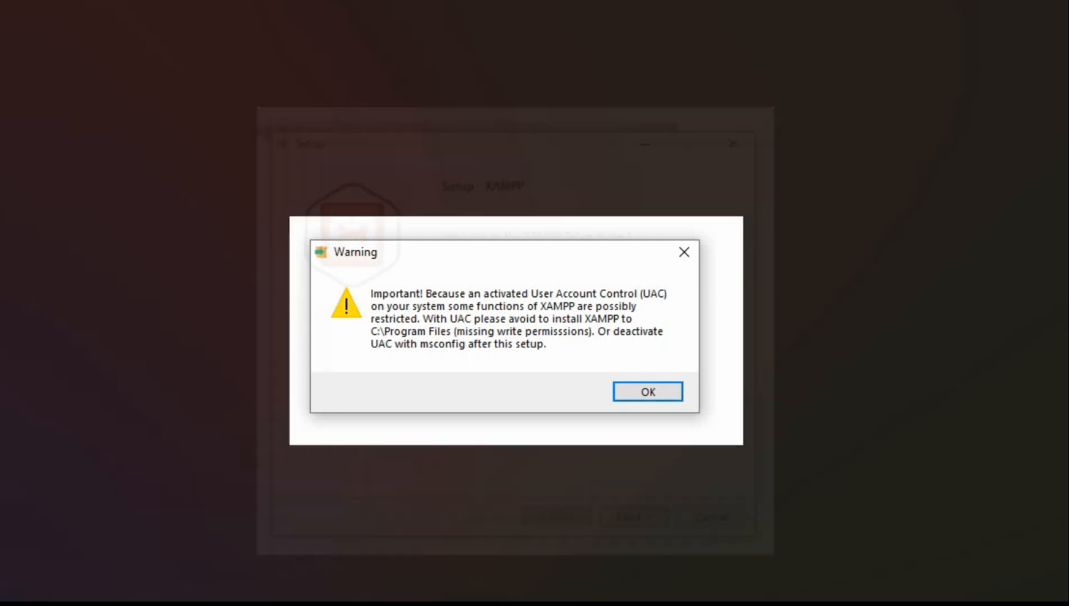
Step: Dismiss the UAC warning and continue past the welcome screen to Select Components
left_click(646, 391)
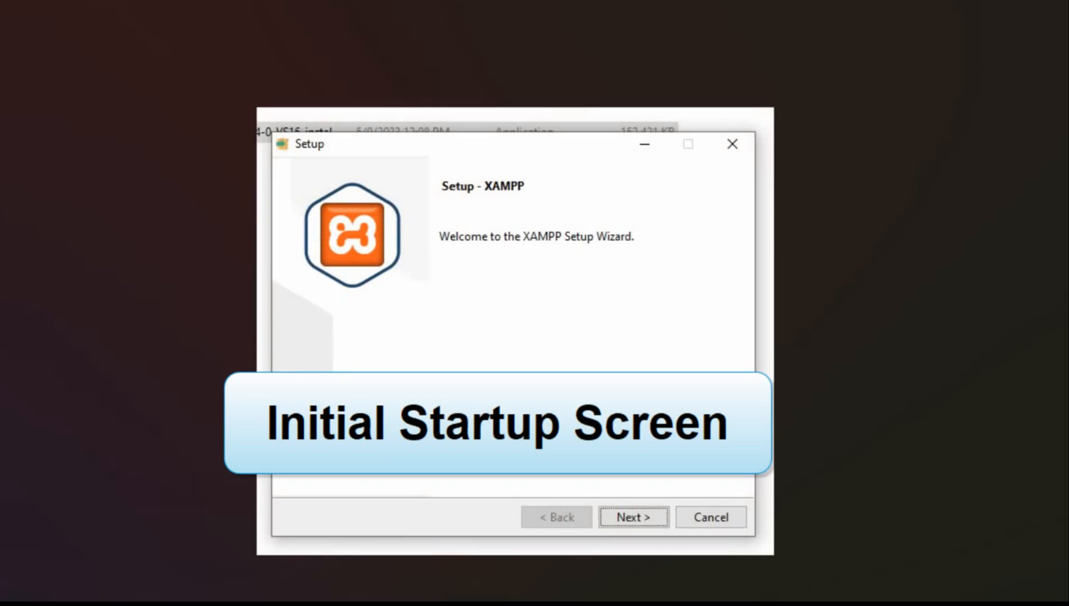
left_click(632, 516)
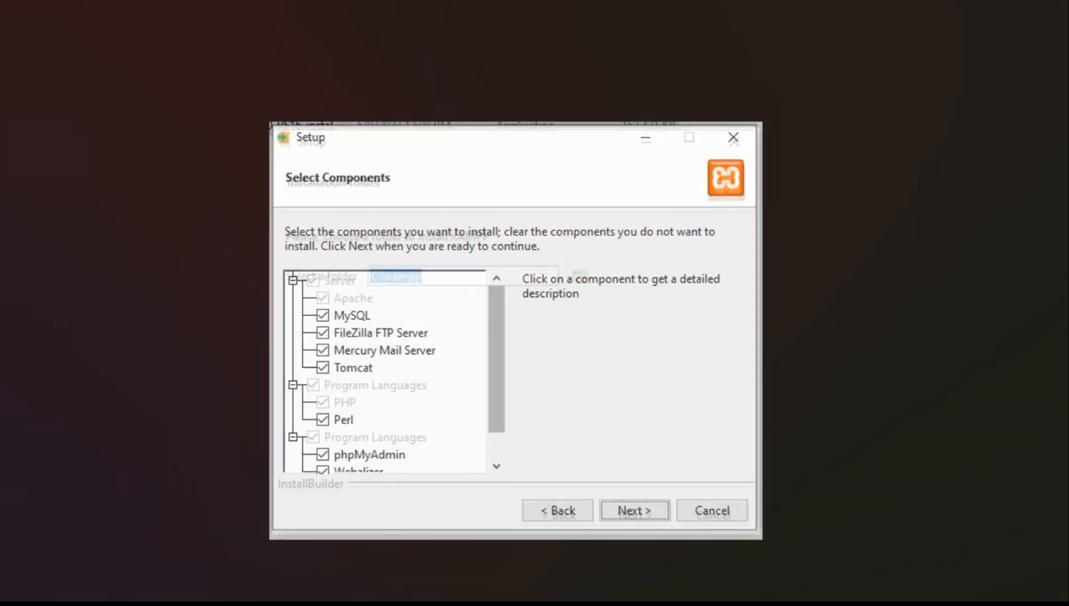
Step: Accept all components, the C:\xampp folder and English, then begin installing XAMPP
left_click(632, 510)
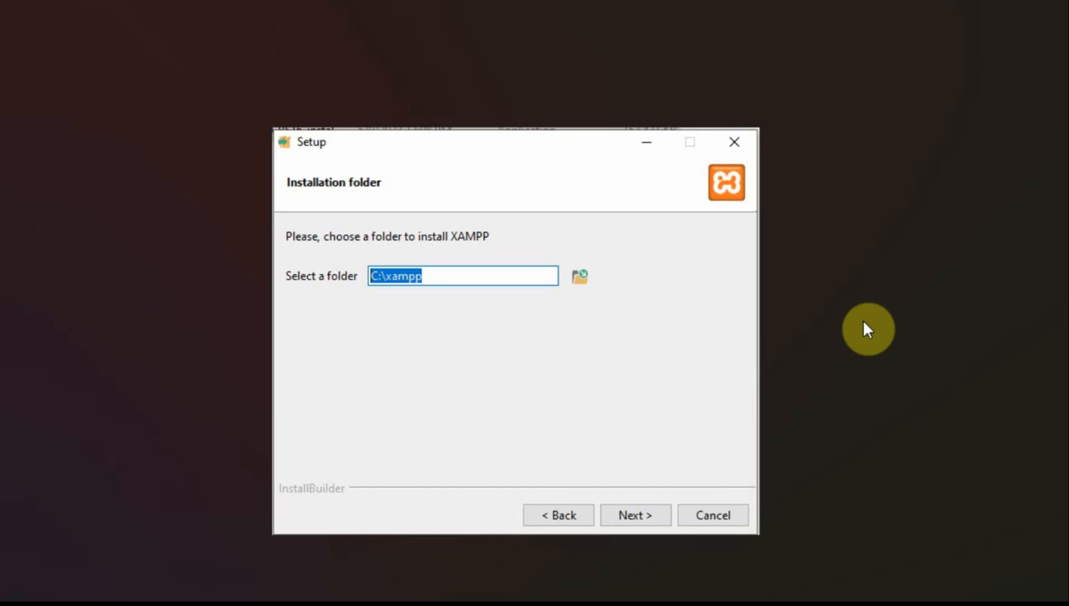
left_click(634, 515)
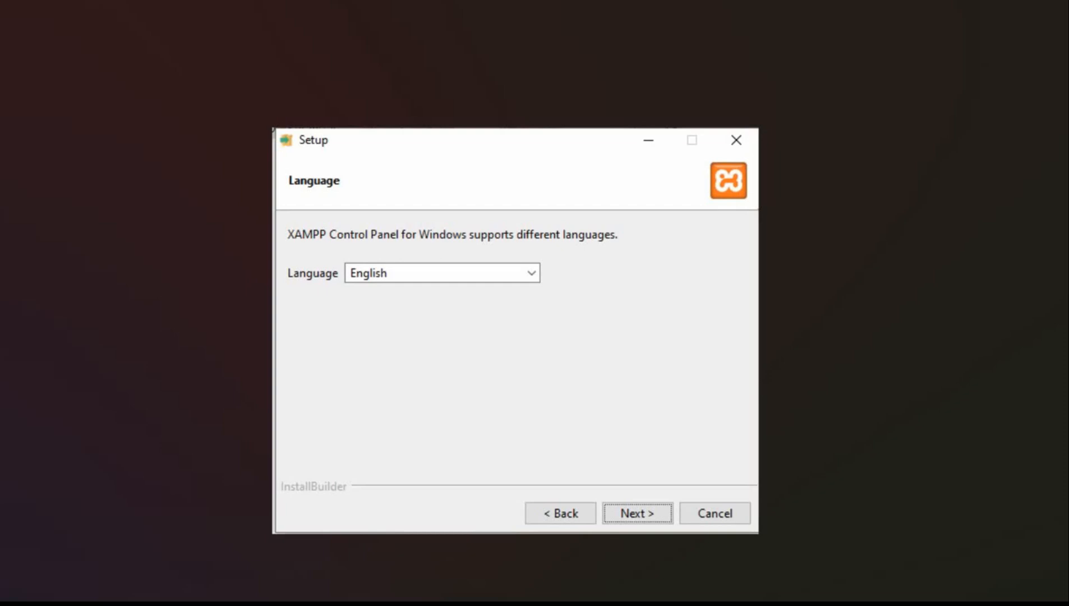
left_click(635, 513)
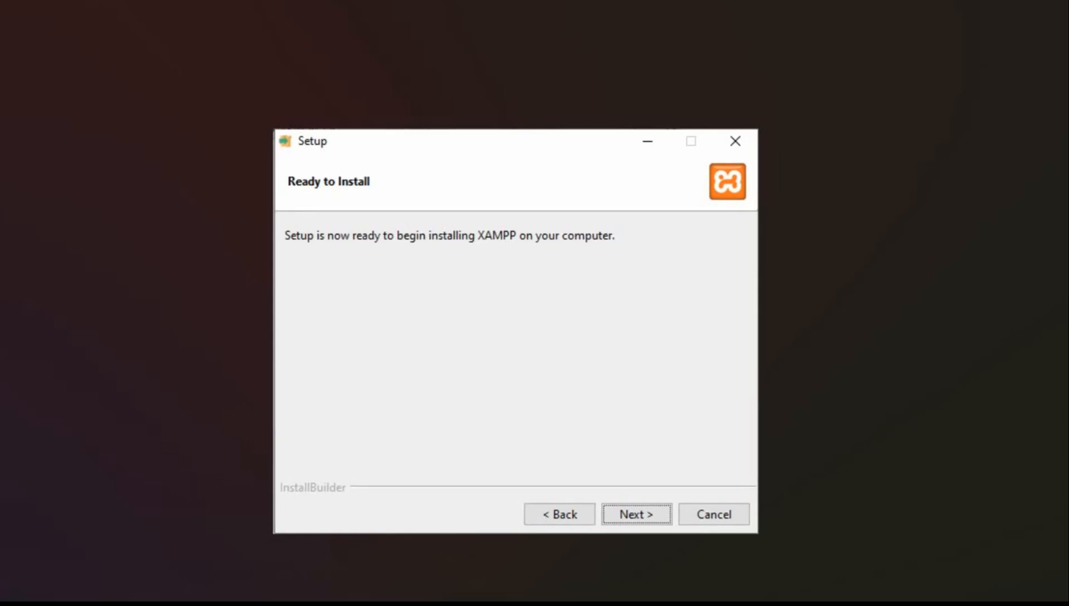
left_click(635, 514)
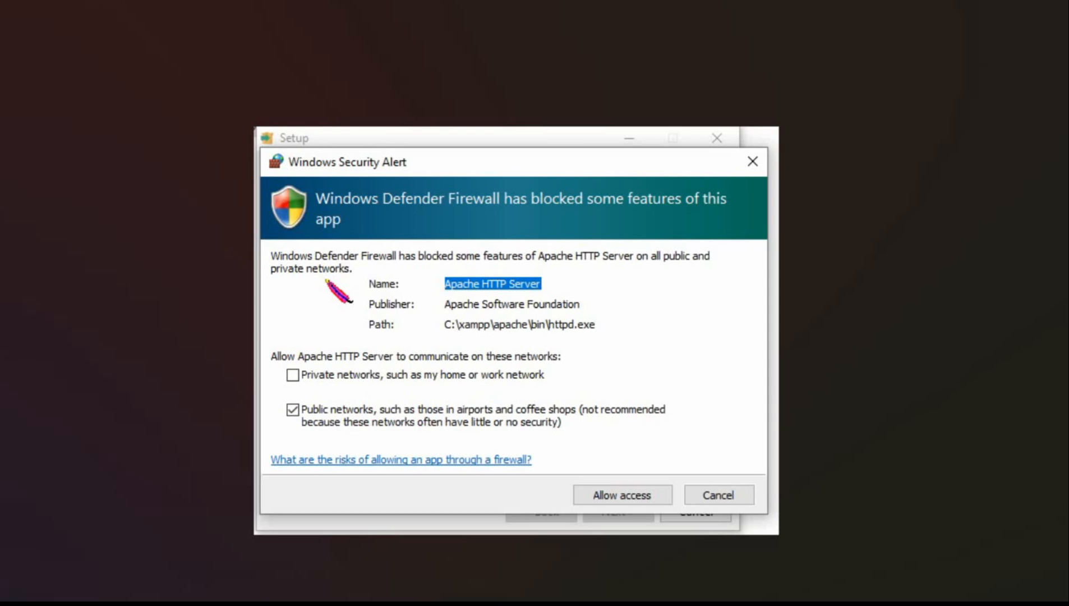
Step: Allow Apache HTTP Server through the firewall and finish setup, launching the Control Panel
left_click(292, 375)
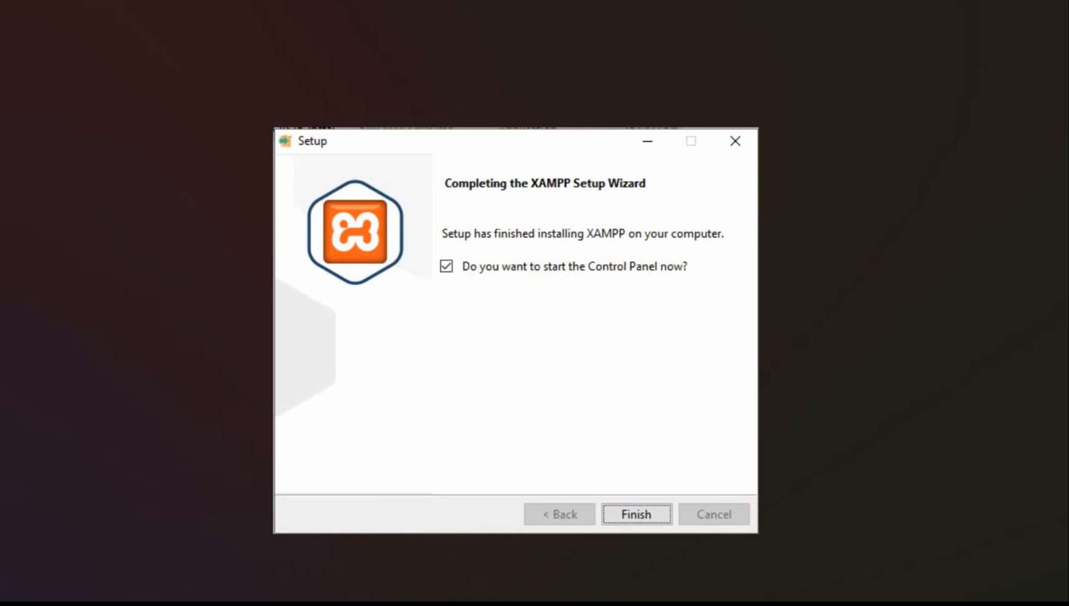
left_click(635, 514)
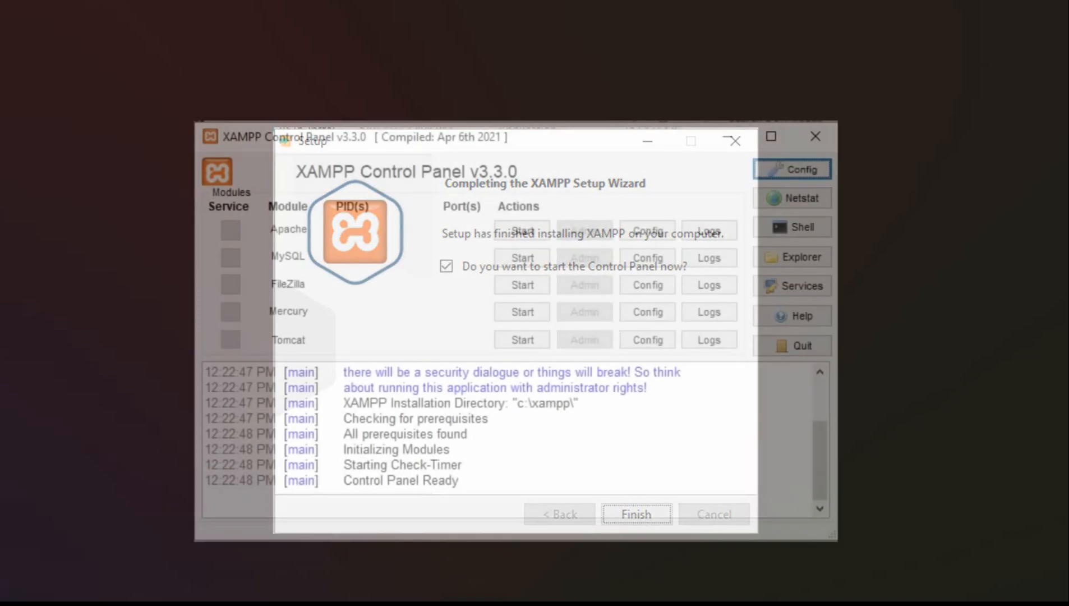
Step: Start the Apache web server, which reports VCRUNTIME140.dll not found
left_click(635, 514)
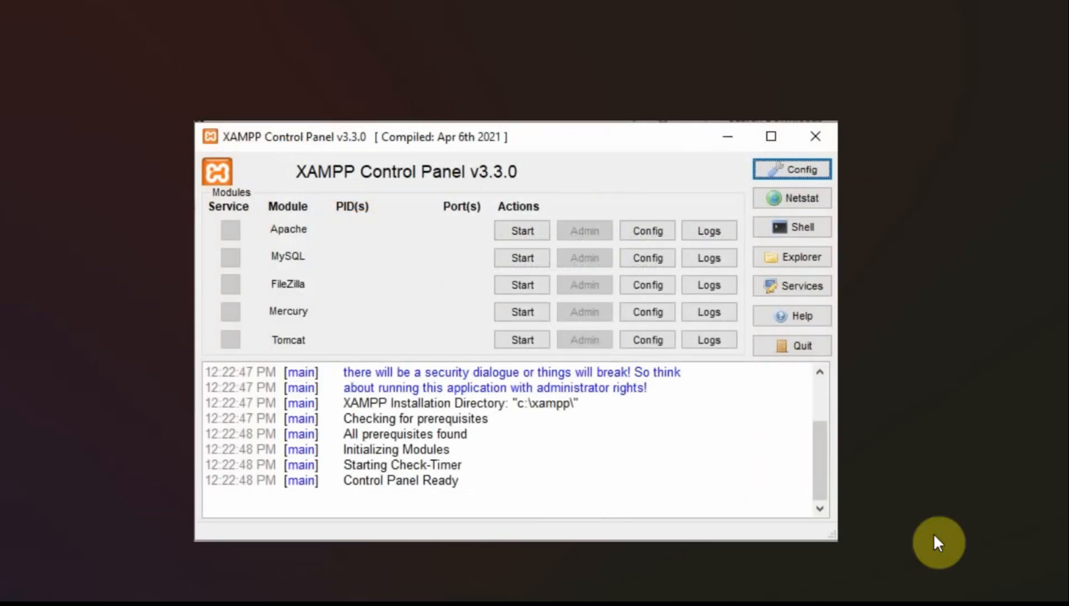
mouse_move(259, 303)
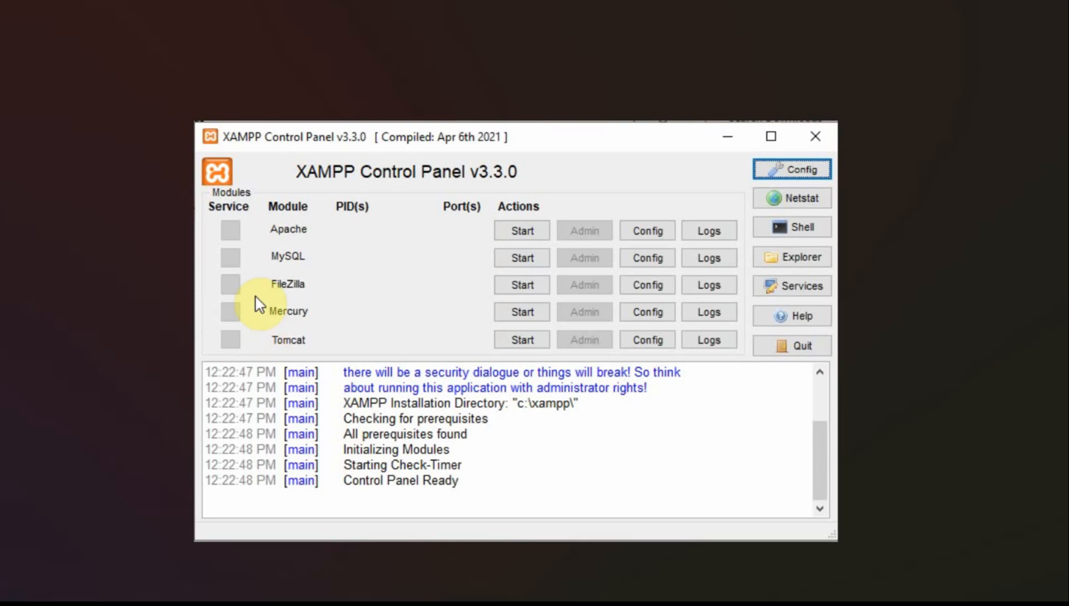
mouse_move(308, 273)
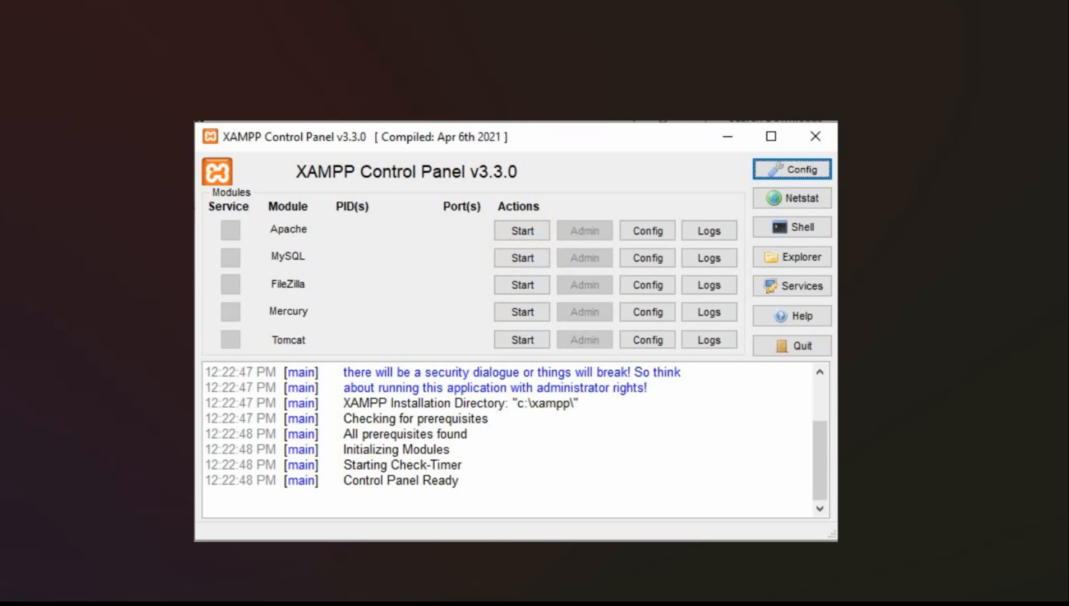
left_click(521, 231)
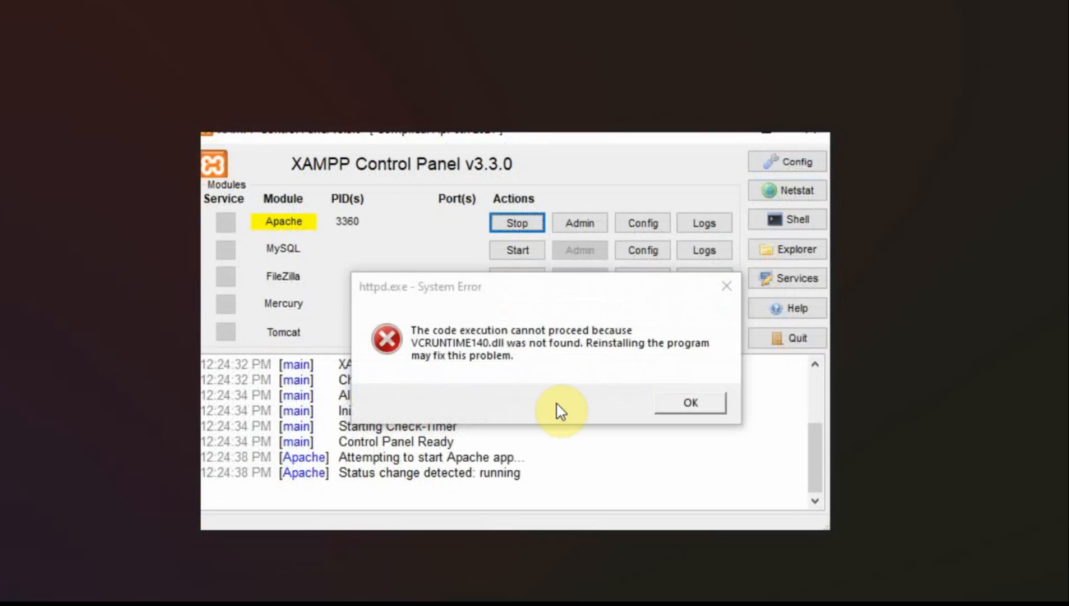
mouse_move(424, 359)
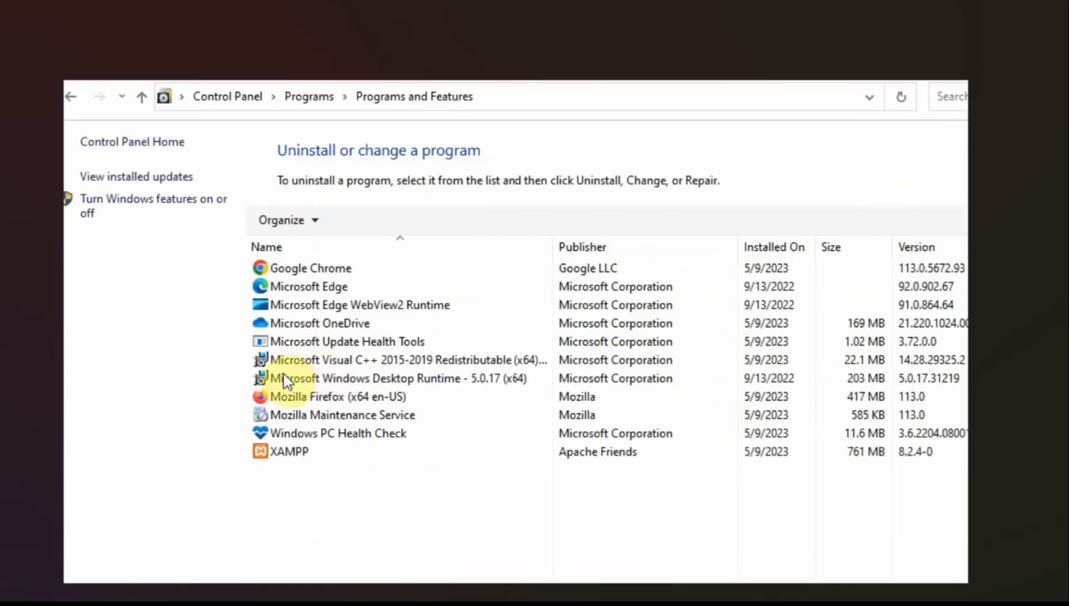
mouse_move(463, 380)
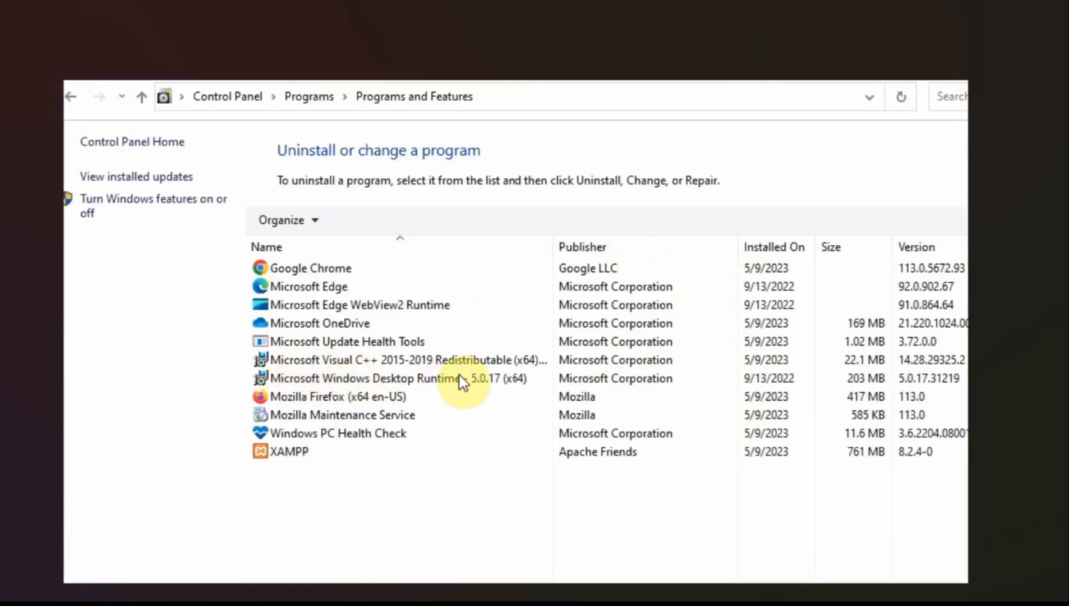
mouse_move(485, 371)
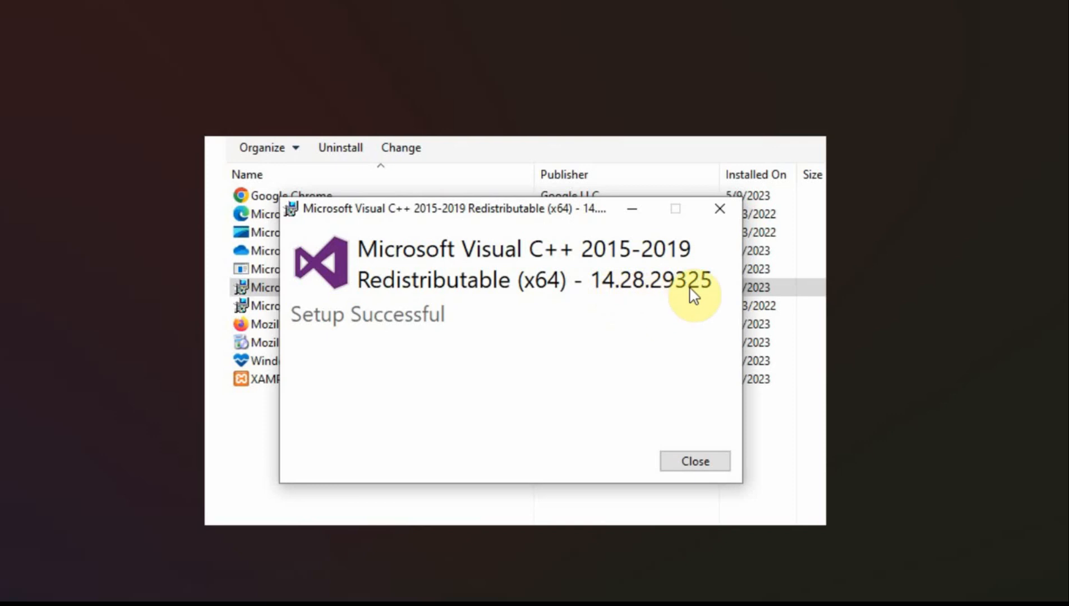
mouse_move(624, 307)
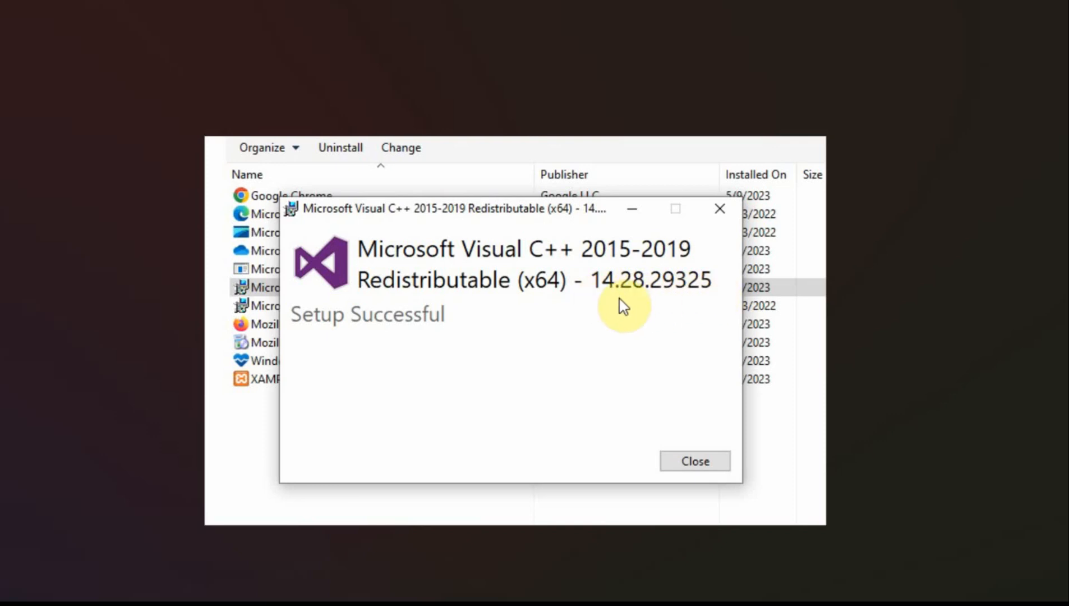
mouse_move(619, 332)
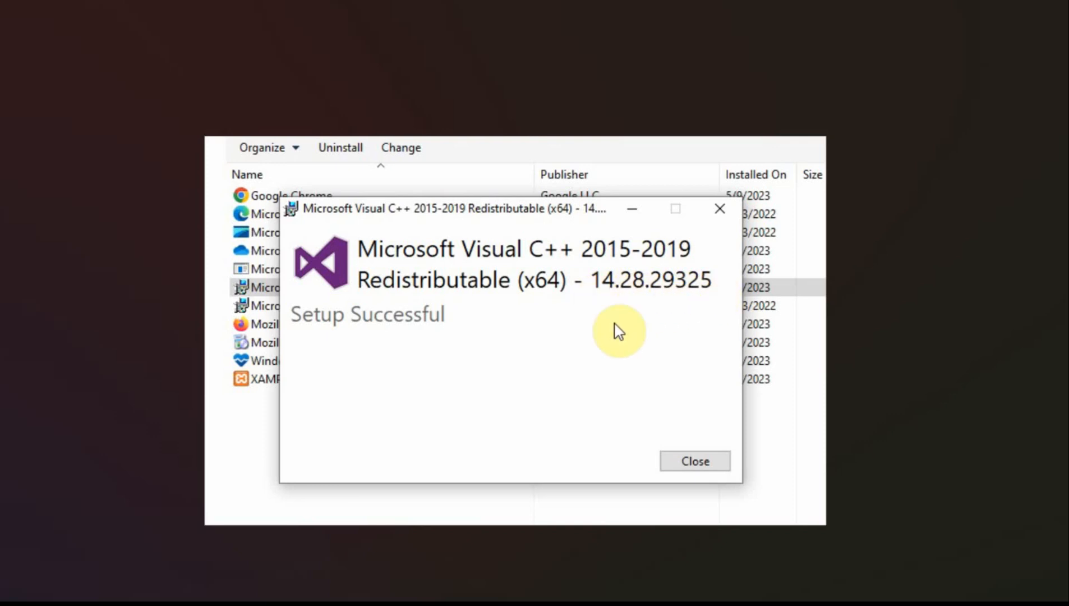
mouse_move(299, 332)
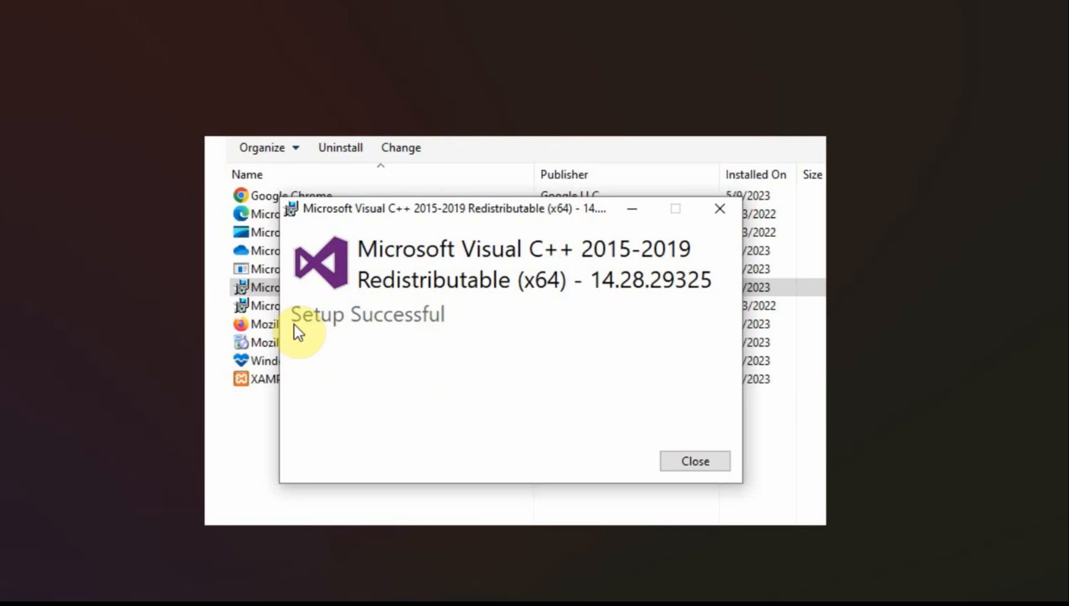
mouse_move(446, 347)
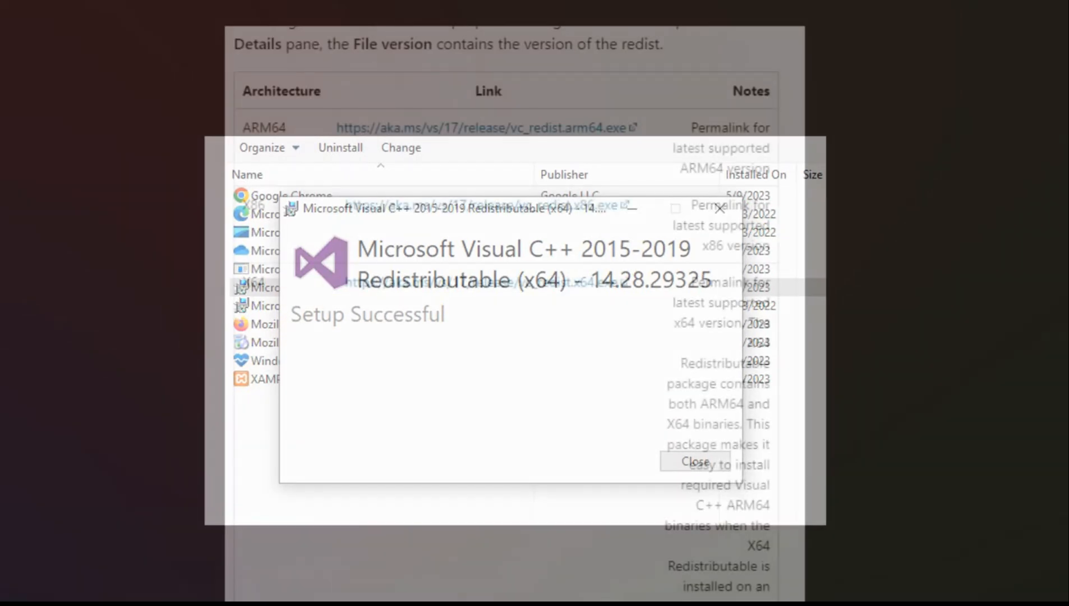
Step: Download vc_redist.x64.exe from the X64 row of the Microsoft Learn page
left_click(694, 462)
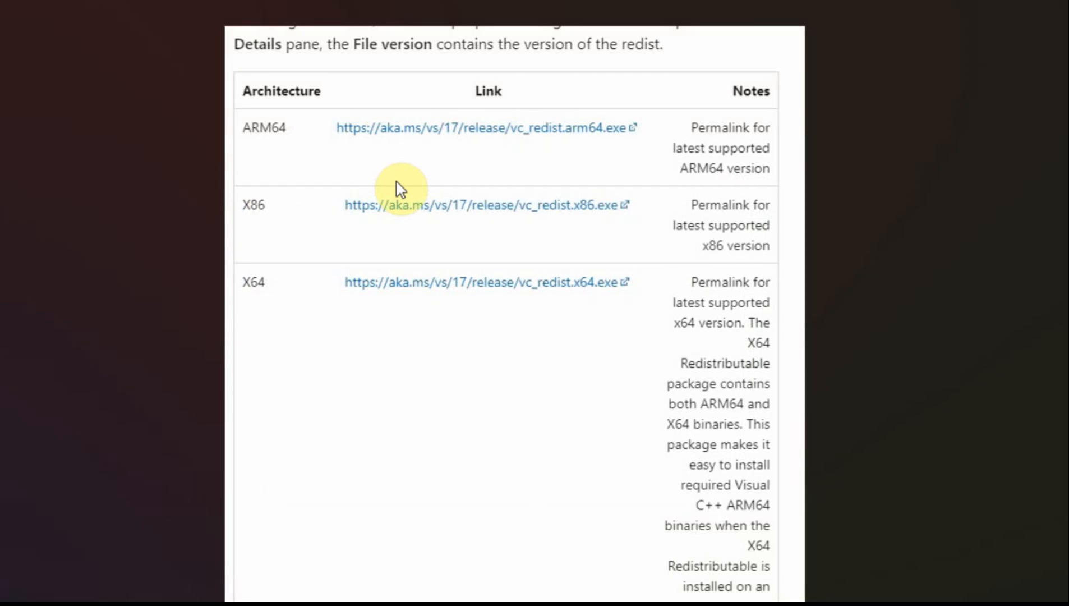
mouse_move(296, 140)
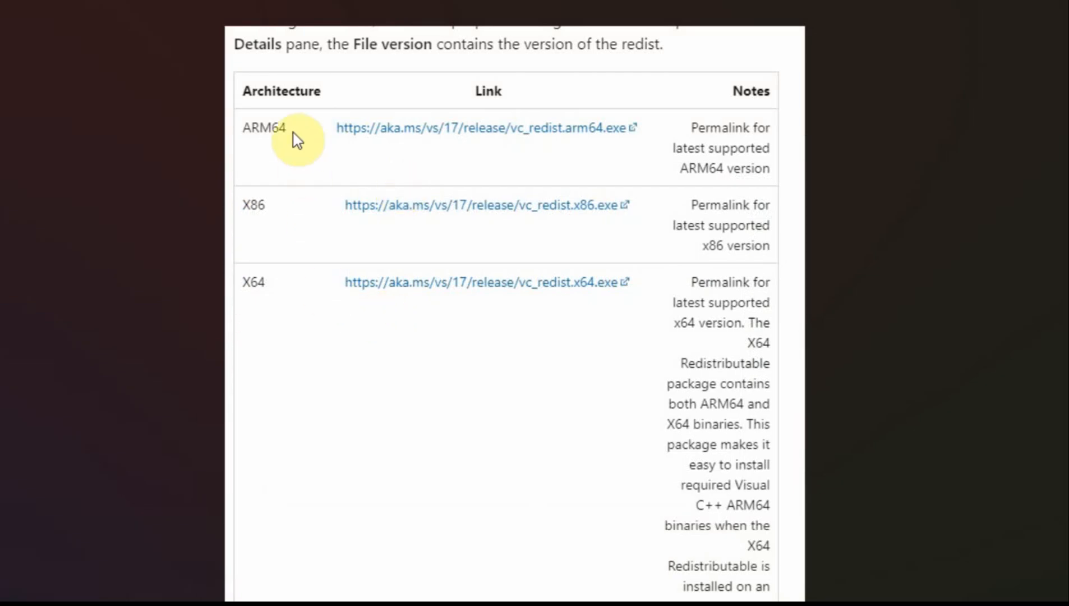
mouse_move(267, 329)
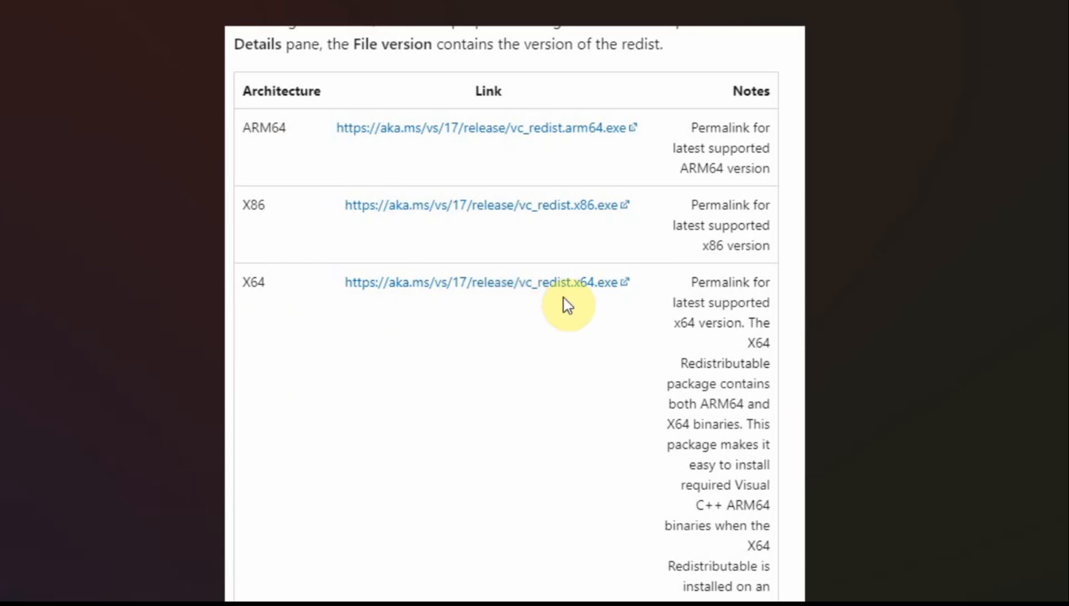
mouse_move(588, 301)
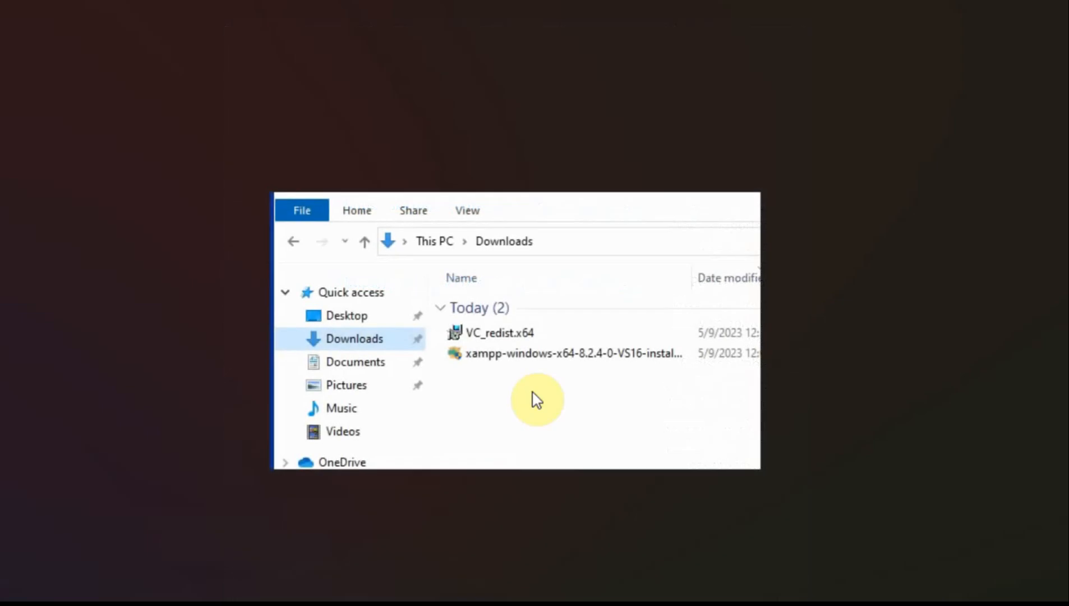
mouse_move(498, 348)
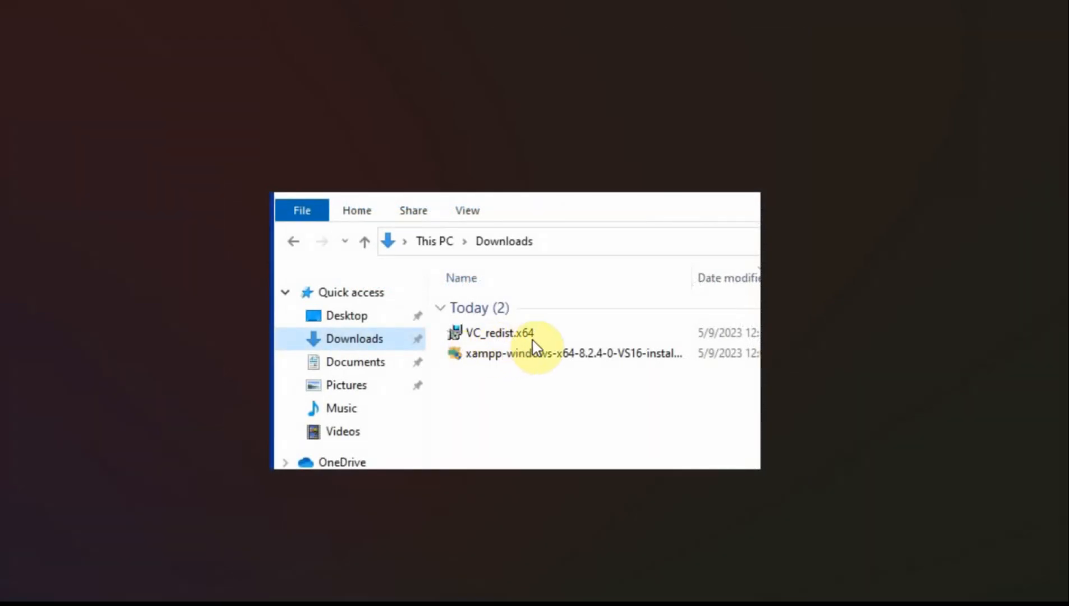
Step: Run the VC_redist.x64 installer from Downloads
double_click(501, 333)
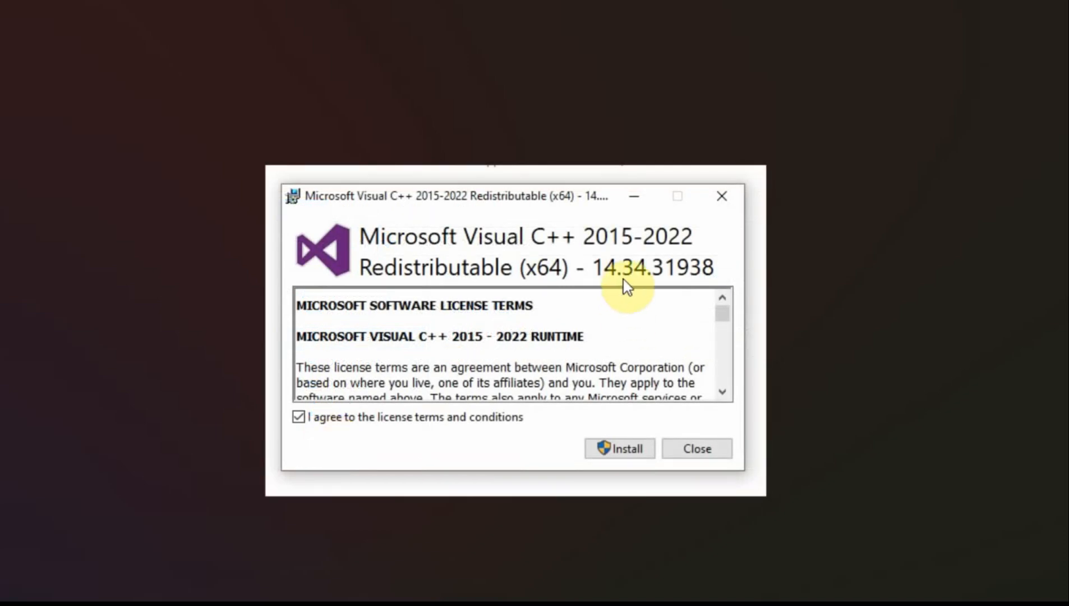
mouse_move(651, 293)
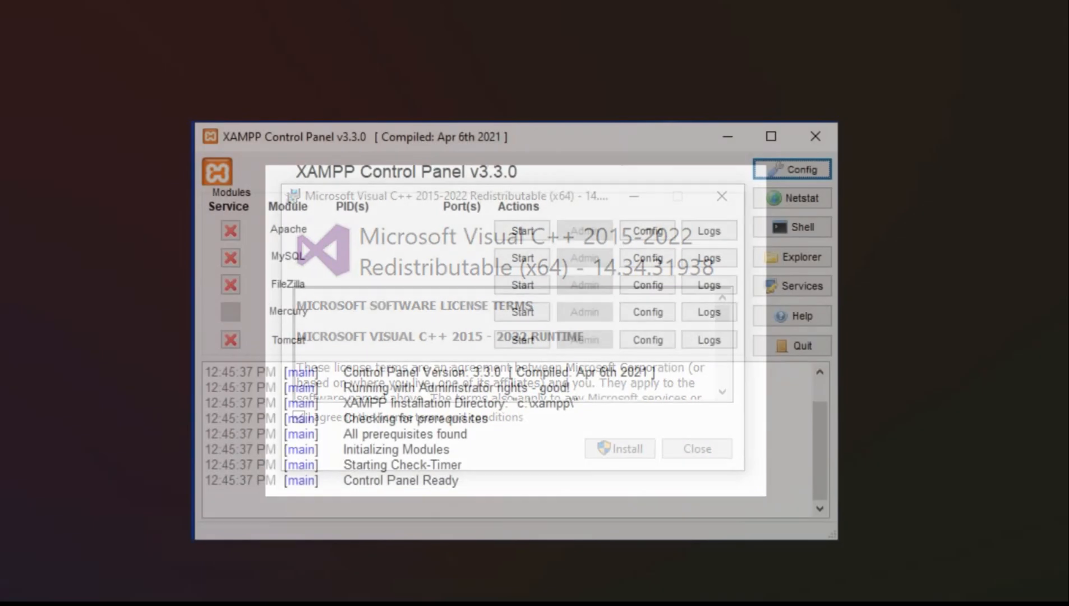
left_click(697, 449)
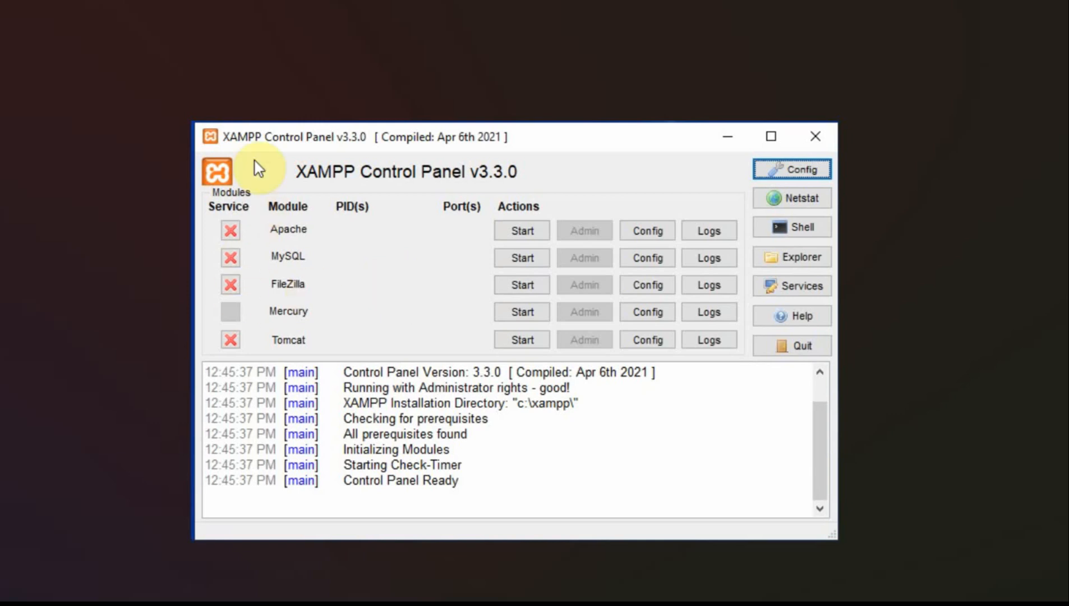
mouse_move(210, 374)
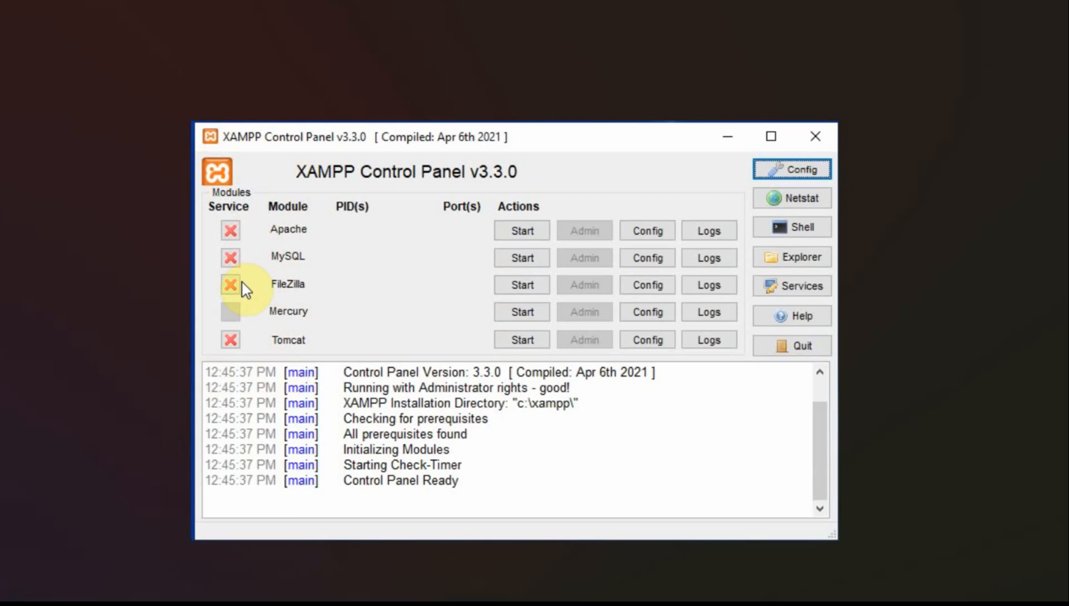
mouse_move(268, 243)
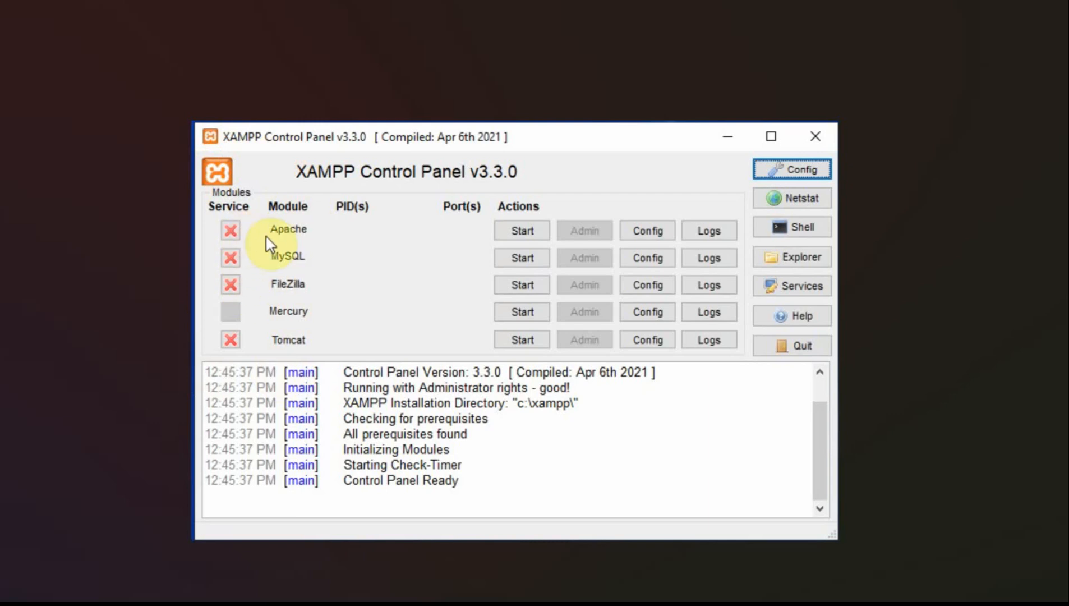
mouse_move(388, 257)
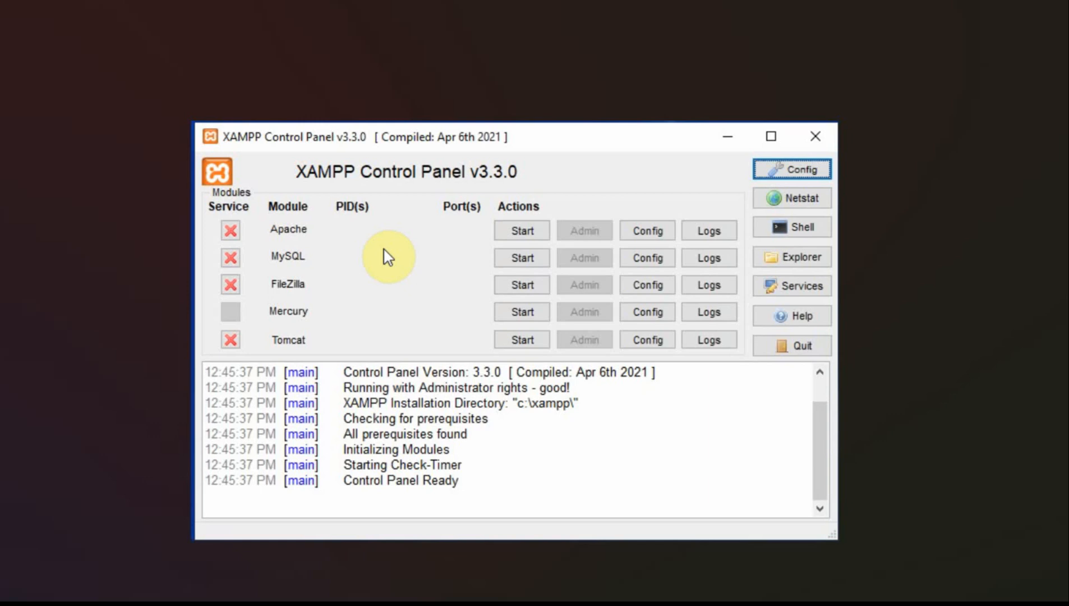
mouse_move(348, 254)
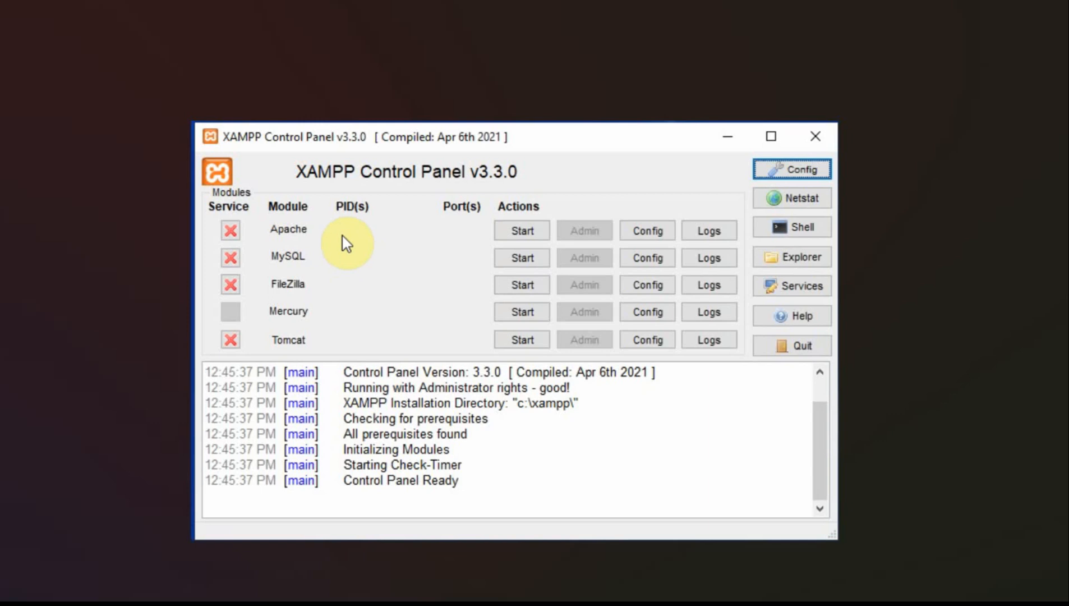
mouse_move(367, 246)
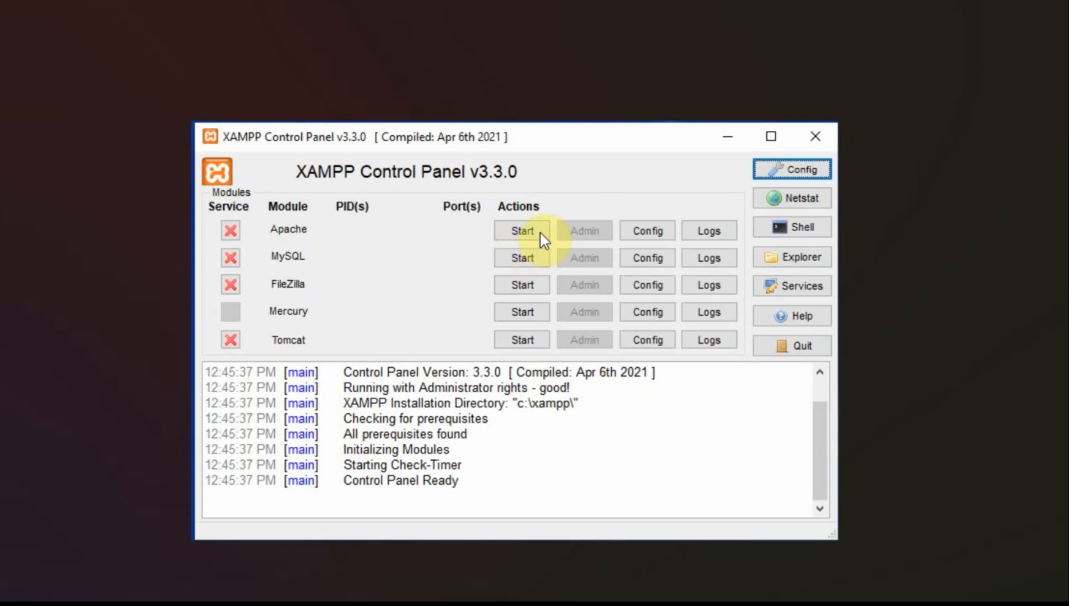
mouse_move(551, 274)
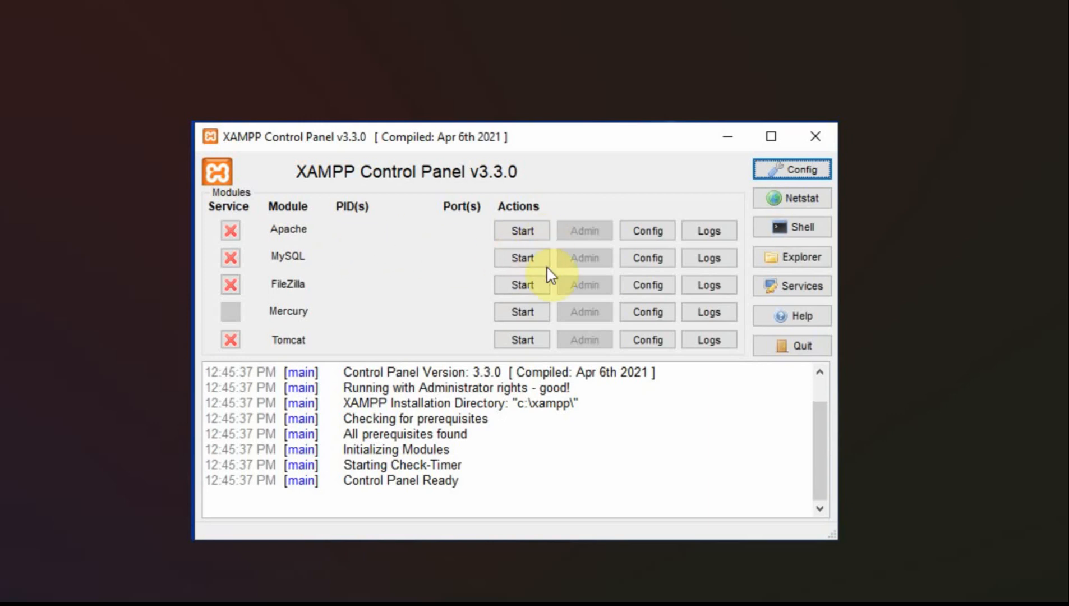
mouse_move(233, 239)
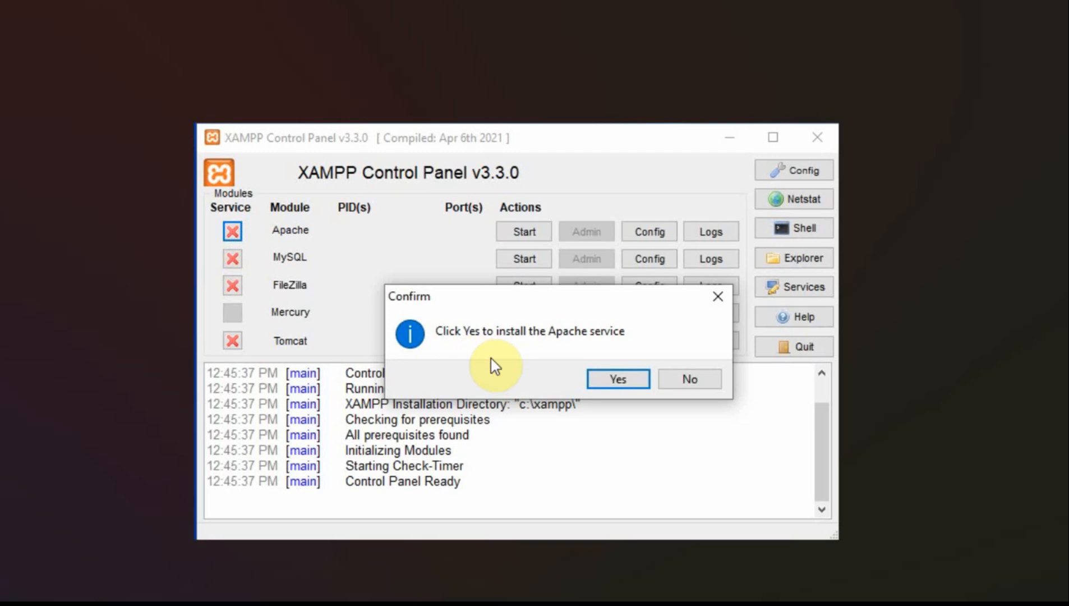
Step: Confirm installing Apache as a Windows service, then install MySQL as a service too
left_click(616, 380)
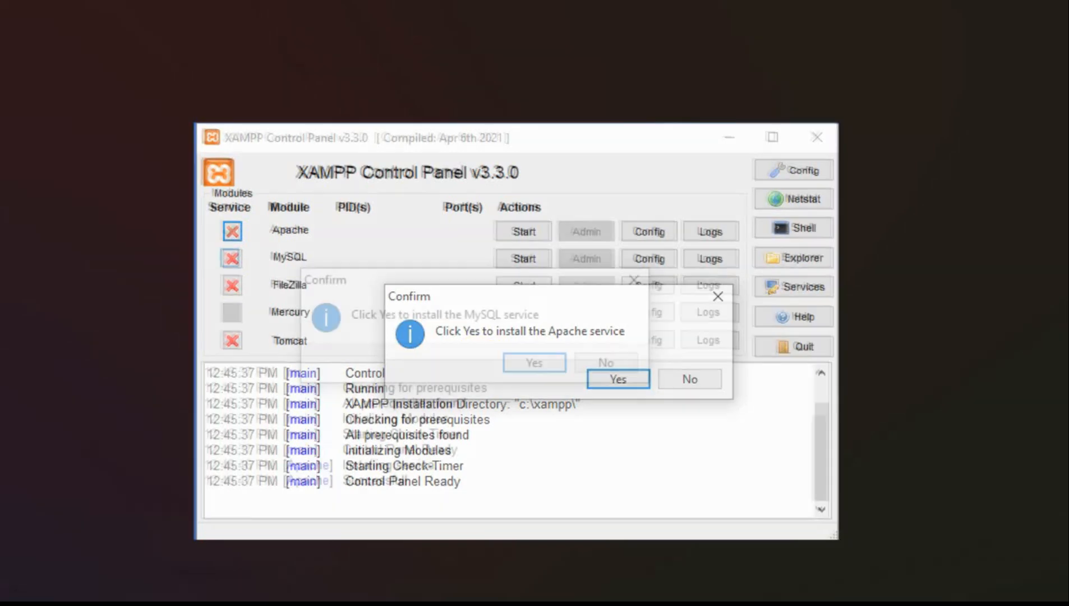
left_click(618, 379)
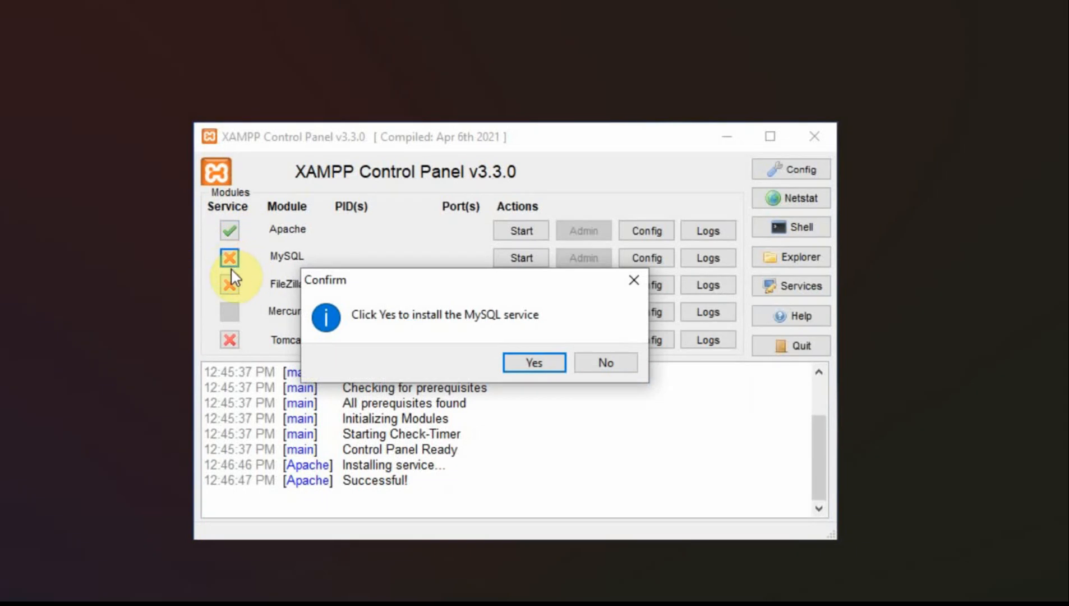
mouse_move(391, 339)
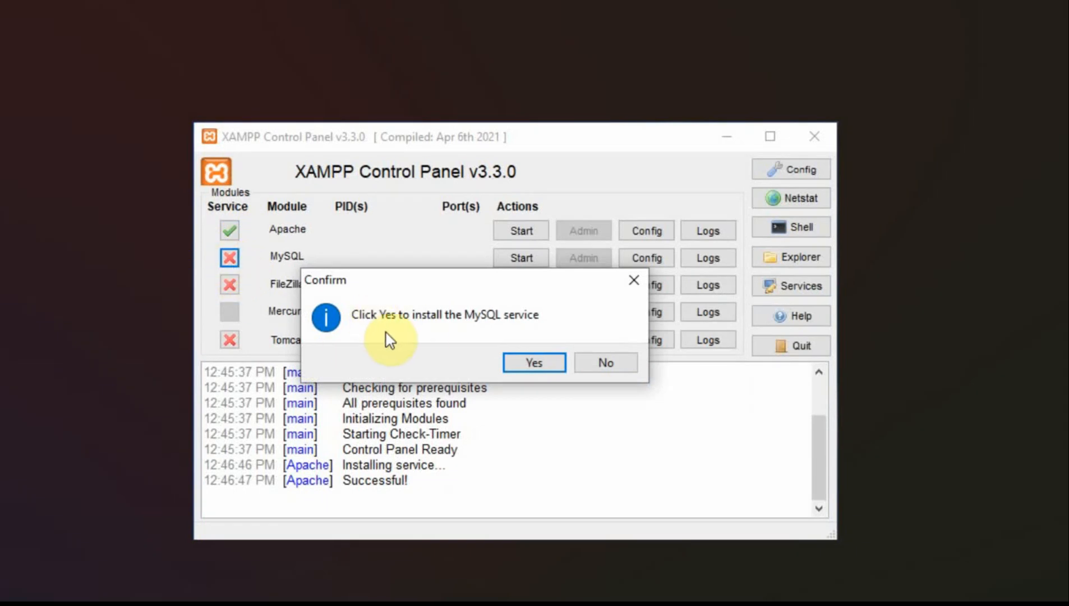
mouse_move(761, 339)
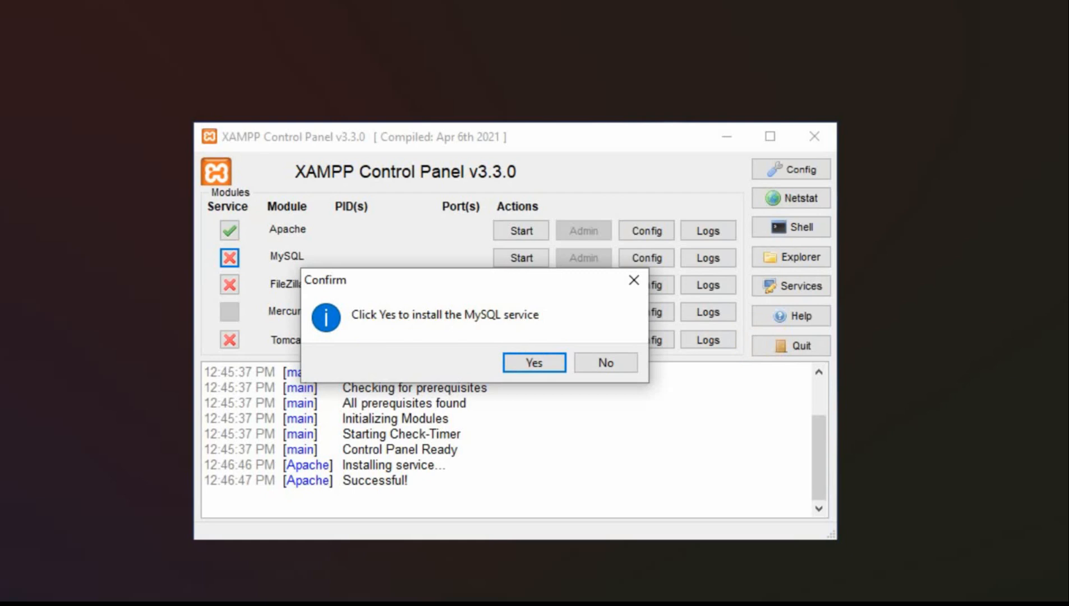
left_click(534, 362)
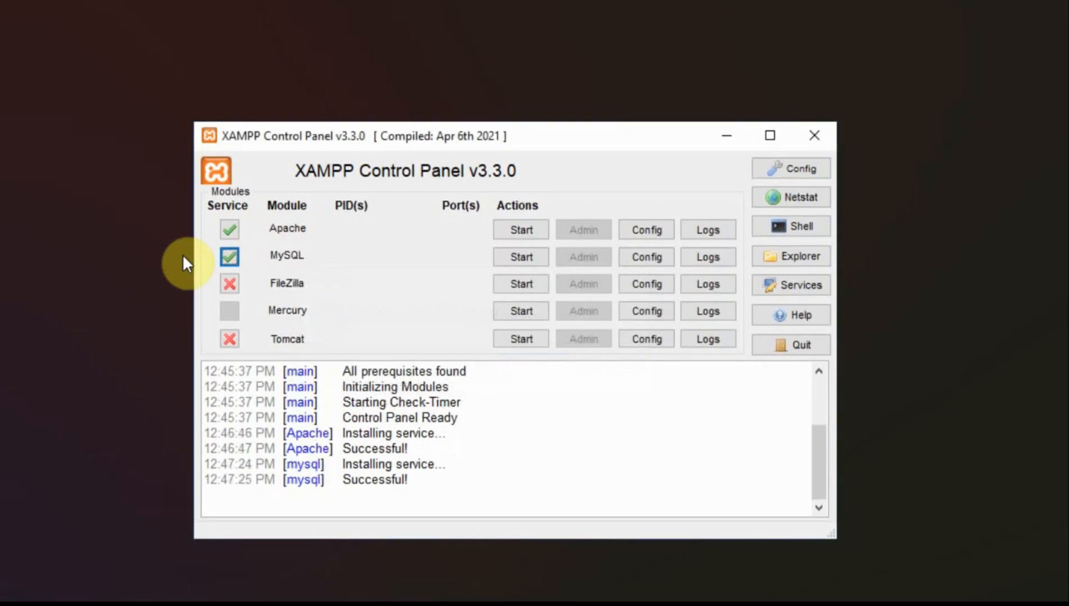
mouse_move(246, 228)
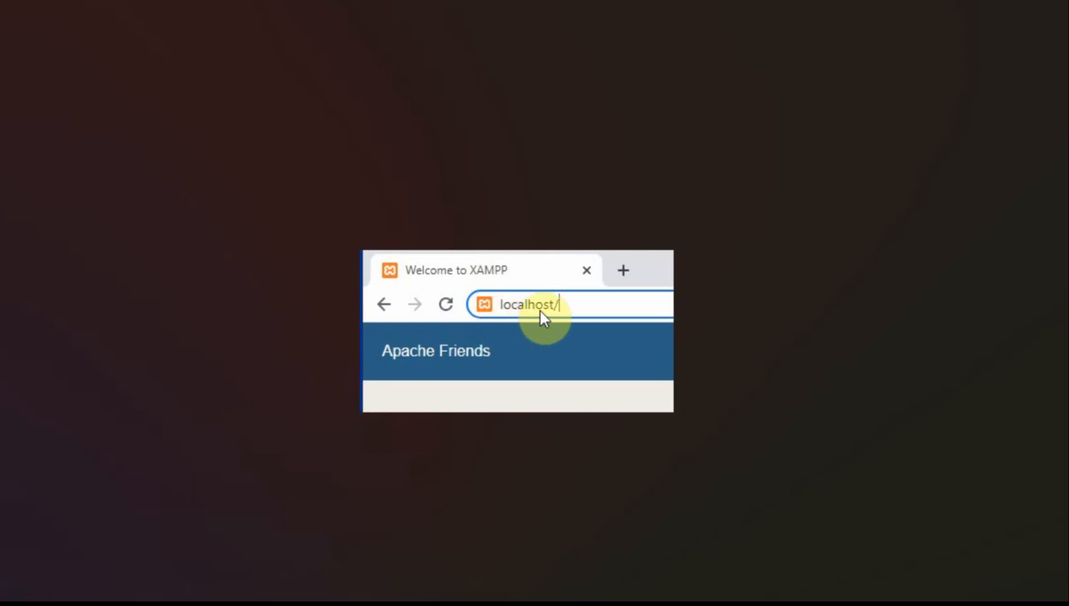
mouse_move(565, 321)
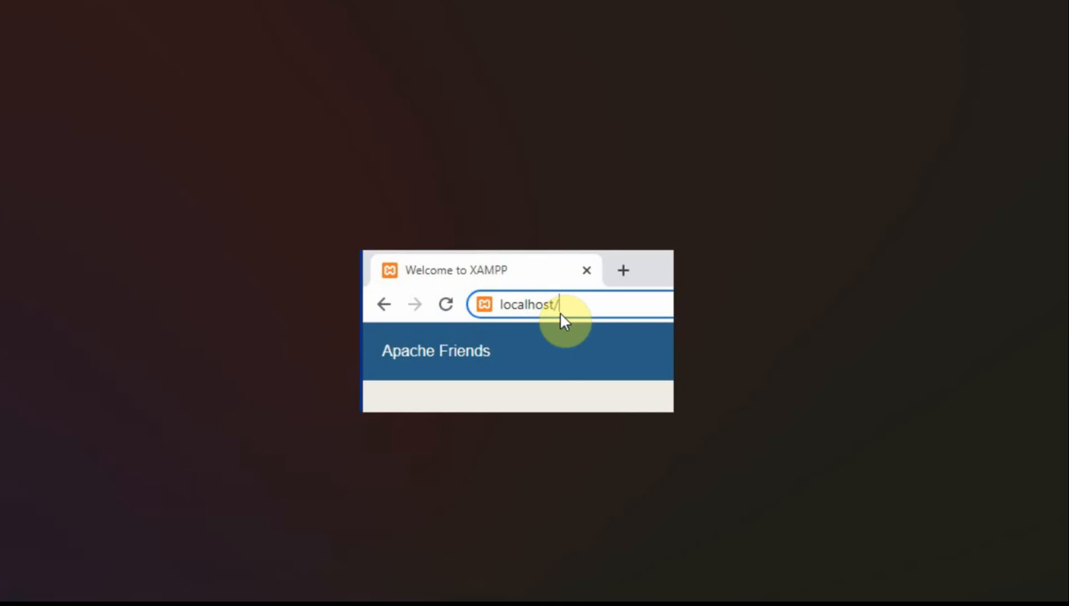
Step: Load the localhost XAMPP dashboard and go on to phpMyAdmin
key("Enter")
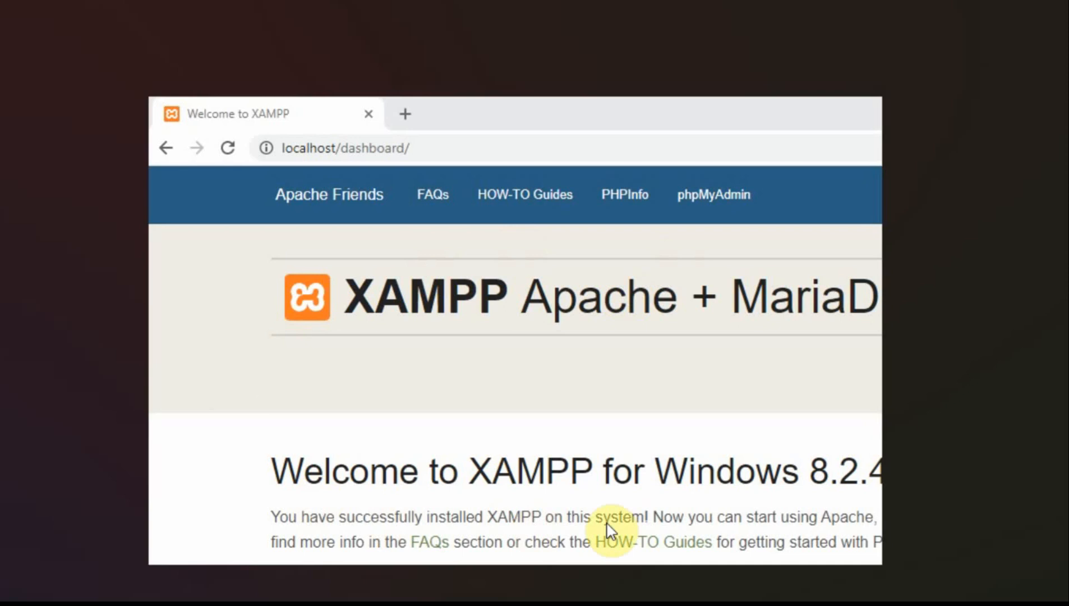
mouse_move(485, 289)
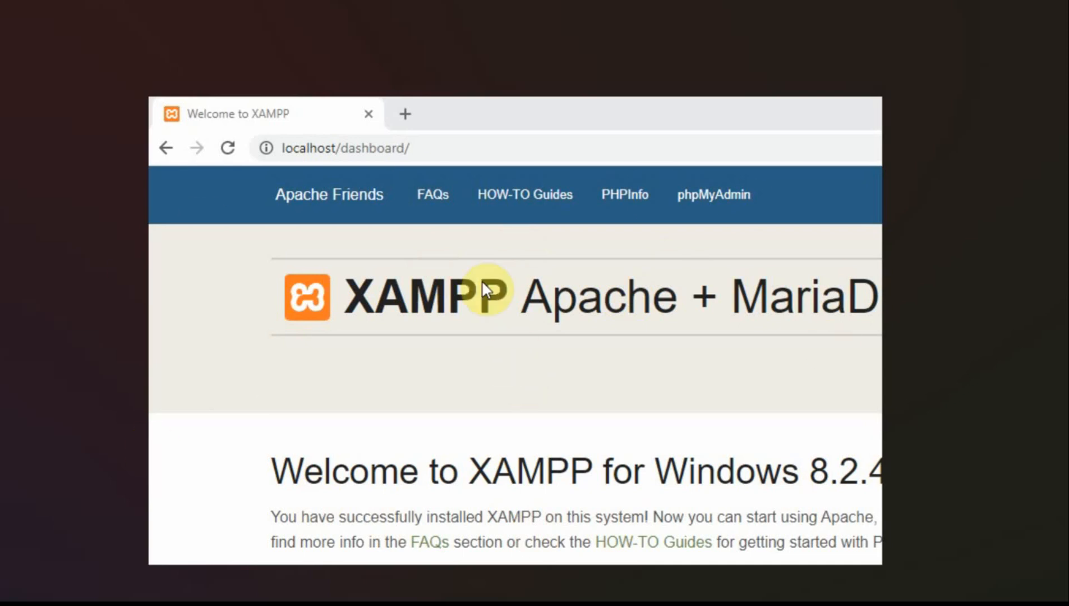
mouse_move(714, 194)
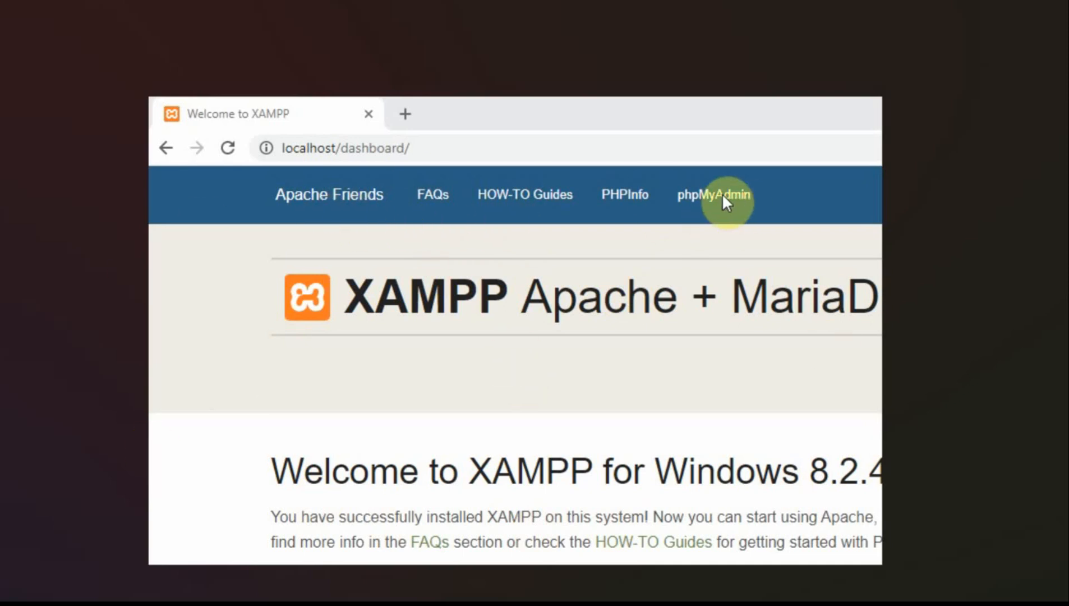
mouse_move(706, 218)
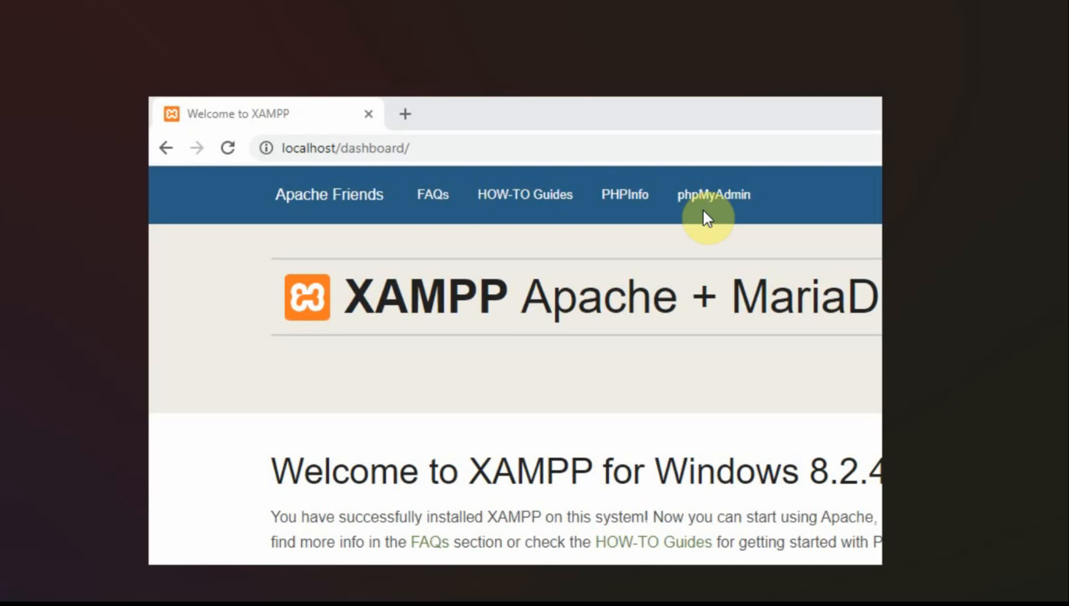
left_click(714, 194)
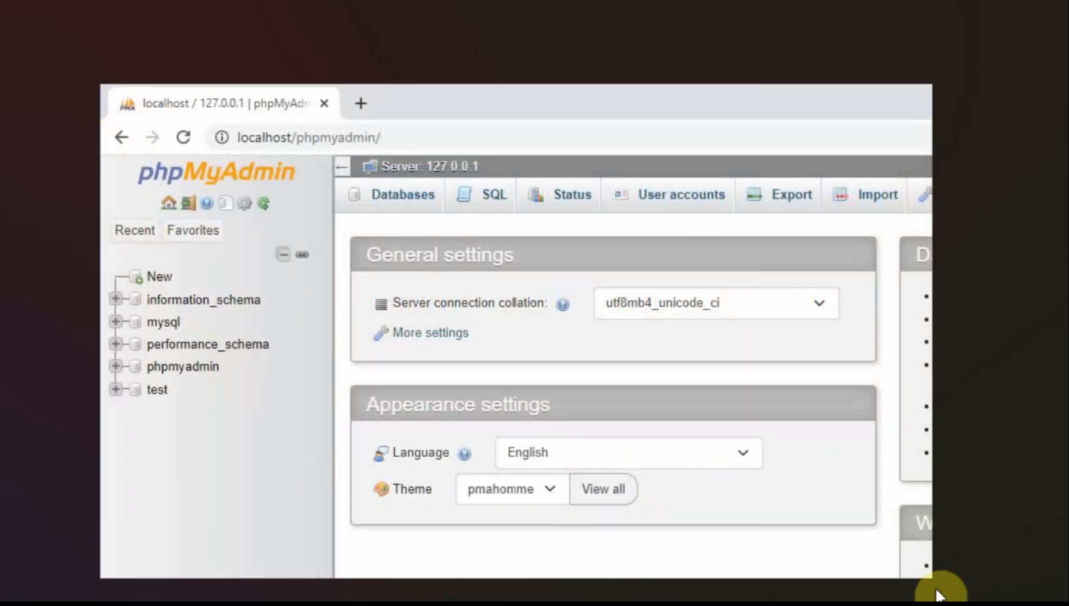
mouse_move(133, 119)
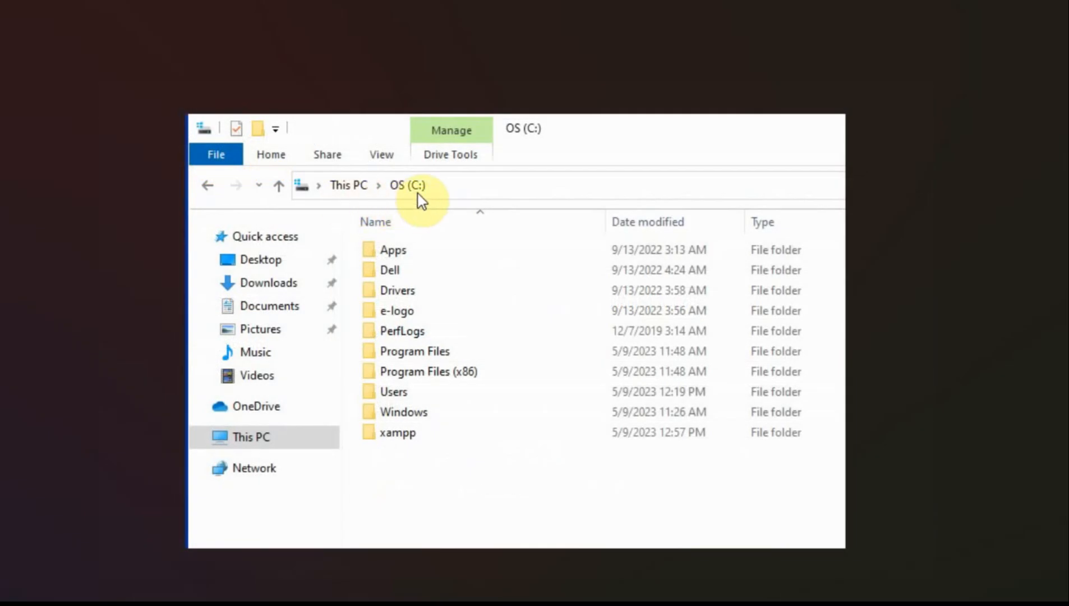
mouse_move(412, 459)
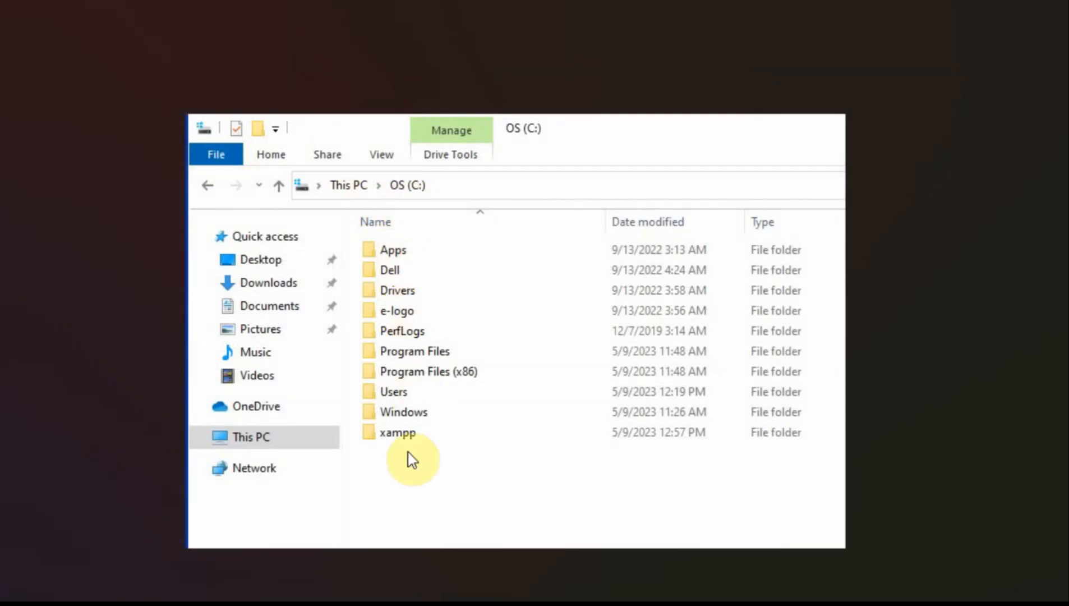
mouse_move(360, 443)
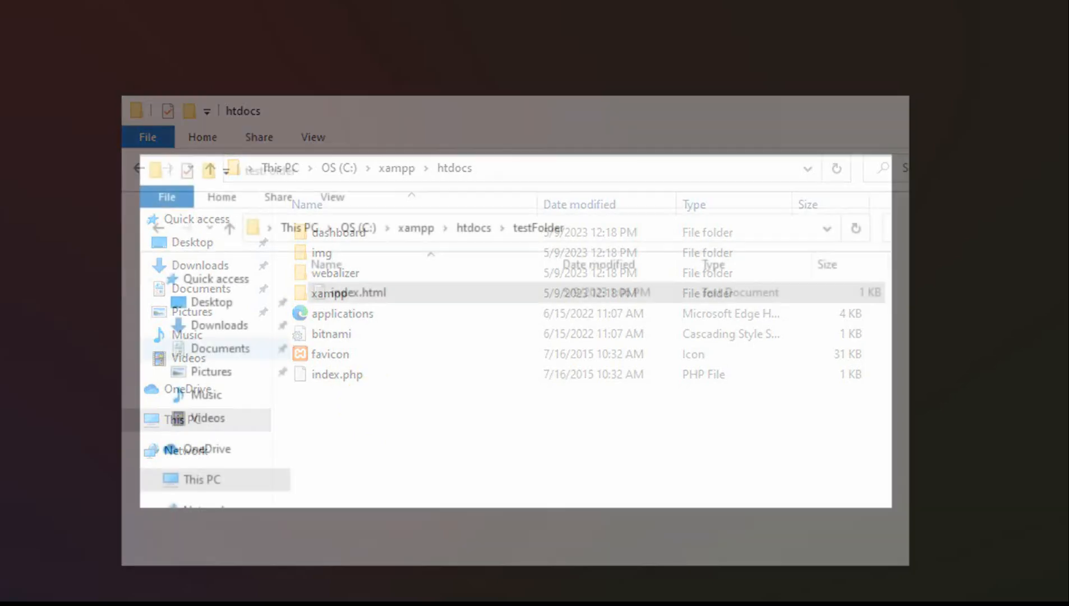
Step: Select index.html in C:\xampp\htdocs\testFolder and open it in Notepad
left_click(537, 226)
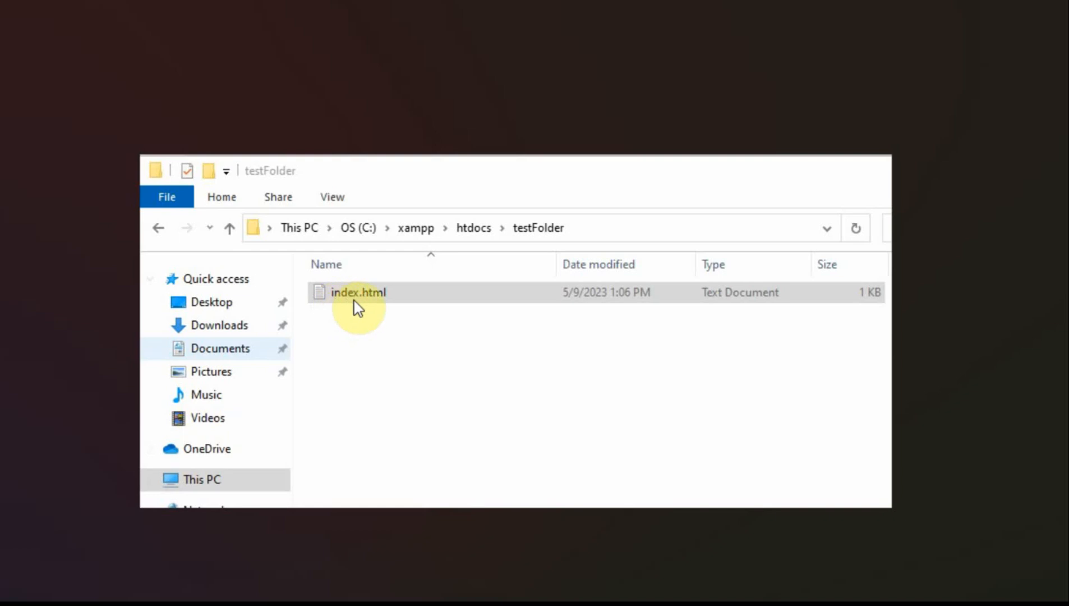
mouse_move(397, 306)
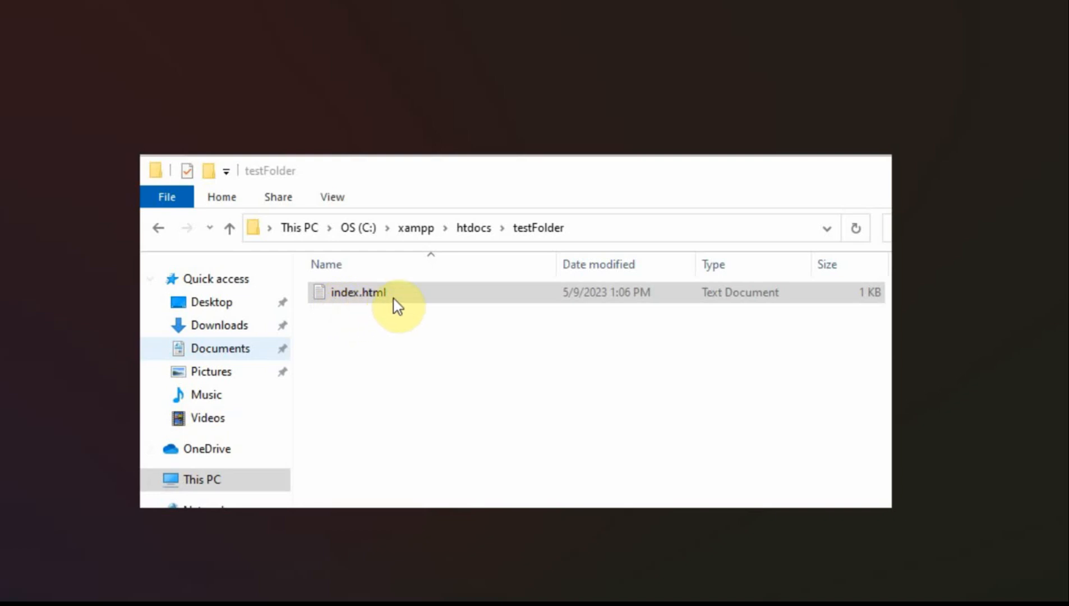
mouse_move(380, 320)
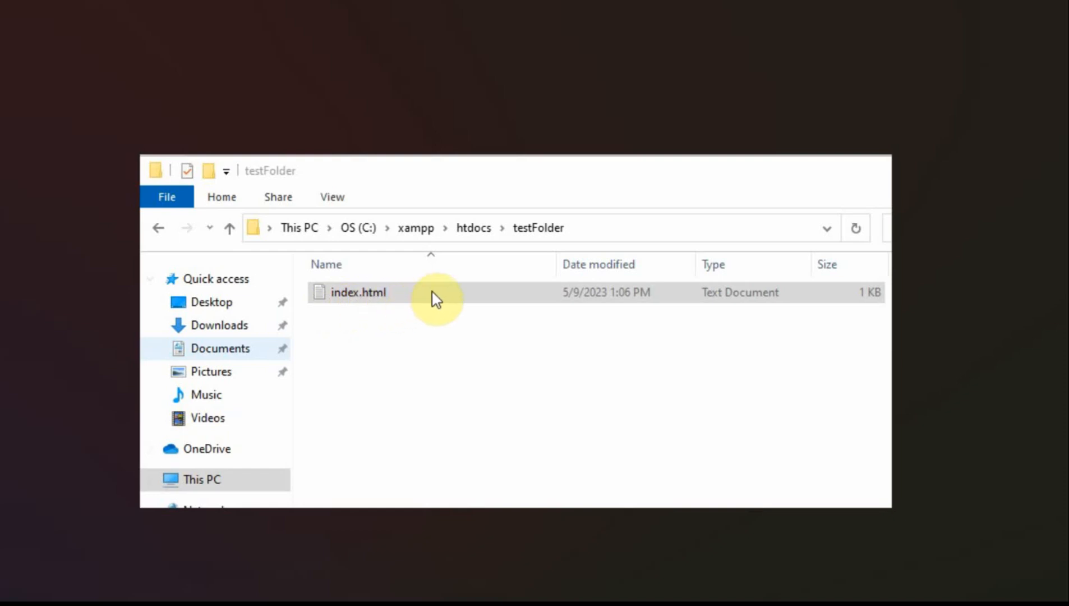
mouse_move(427, 307)
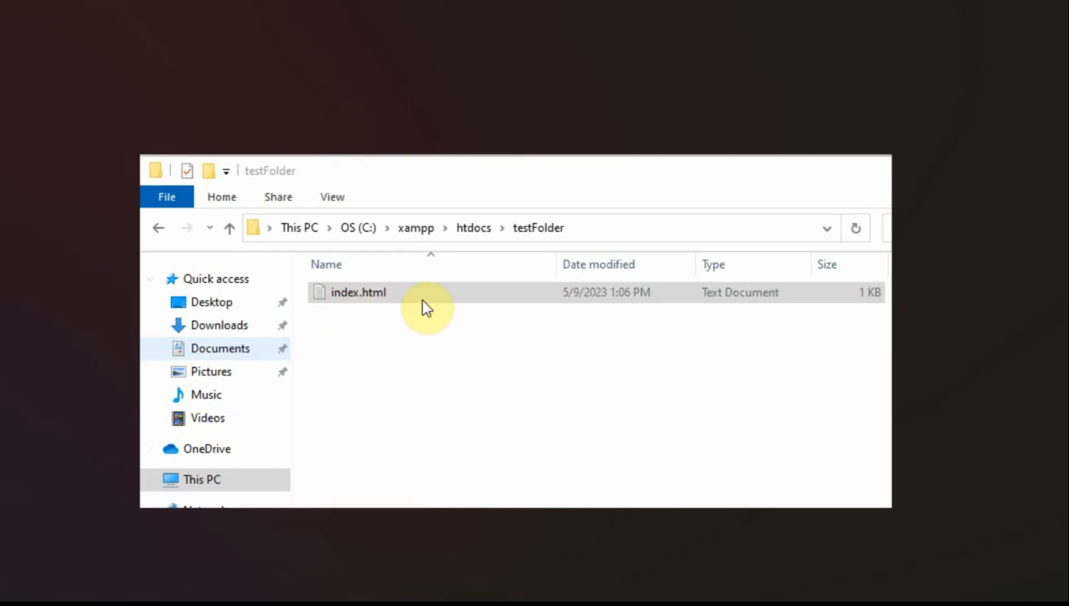
double_click(358, 291)
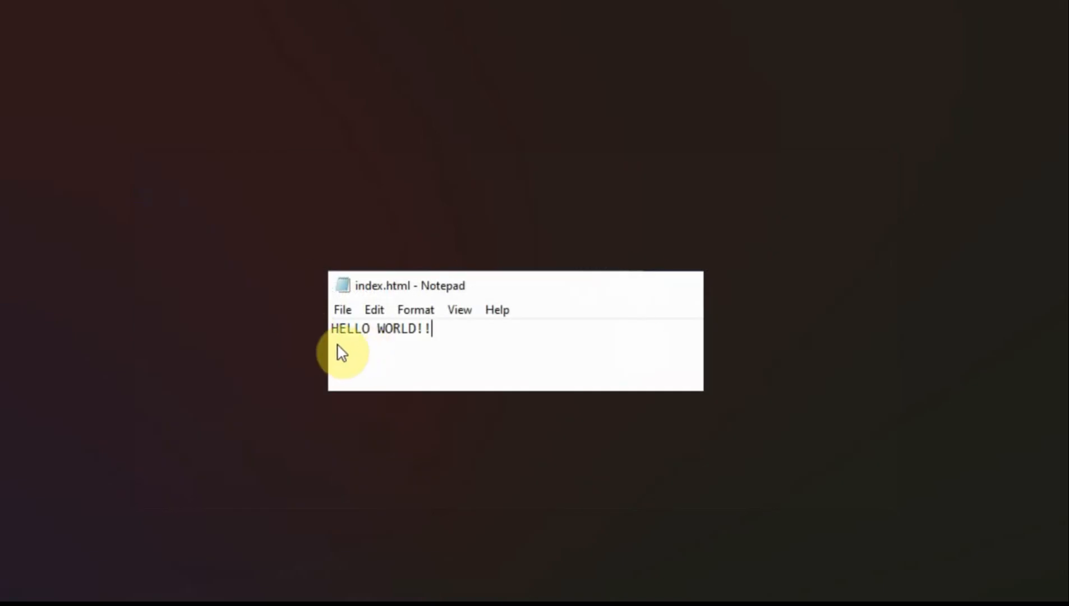
mouse_move(442, 353)
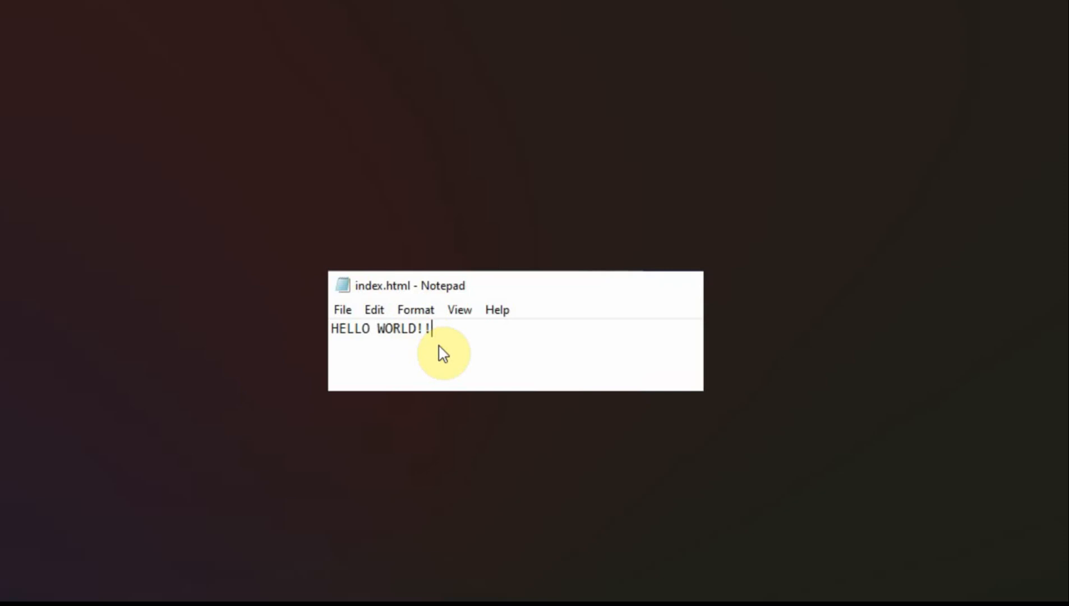
mouse_move(447, 346)
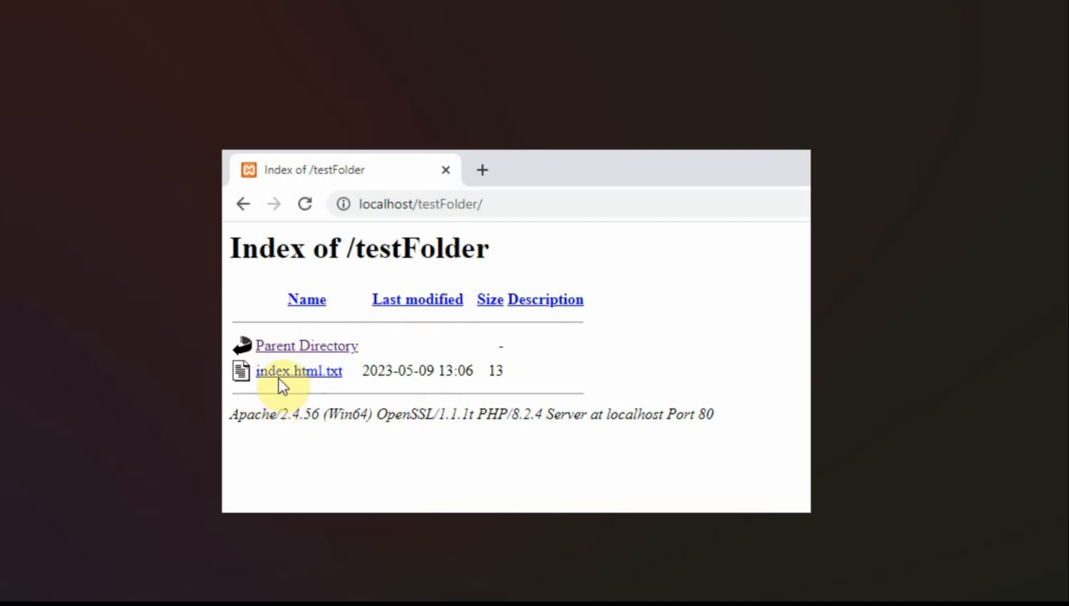
mouse_move(327, 383)
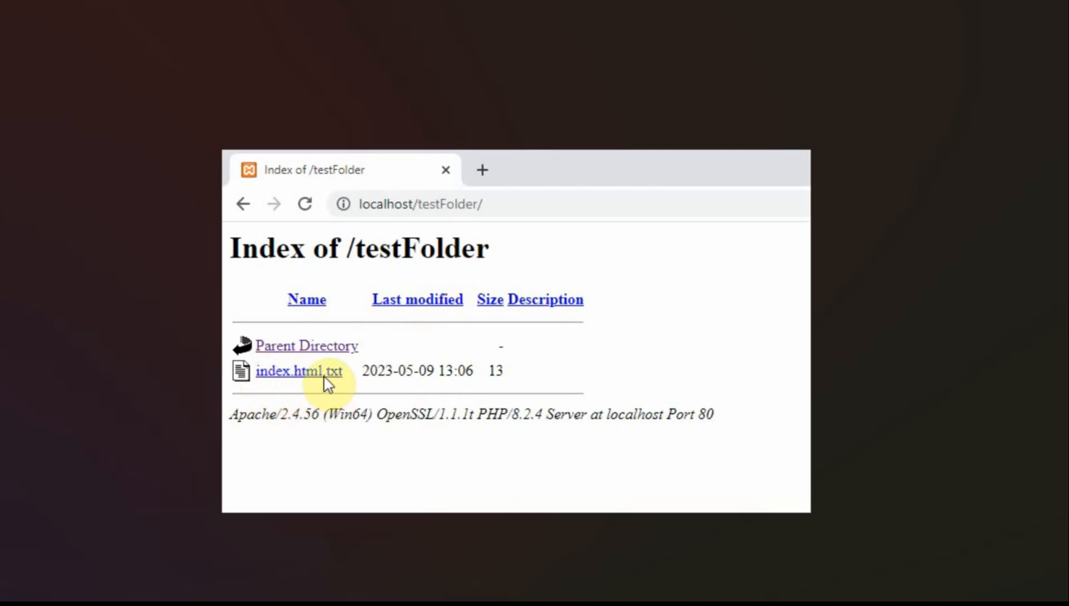
mouse_move(265, 388)
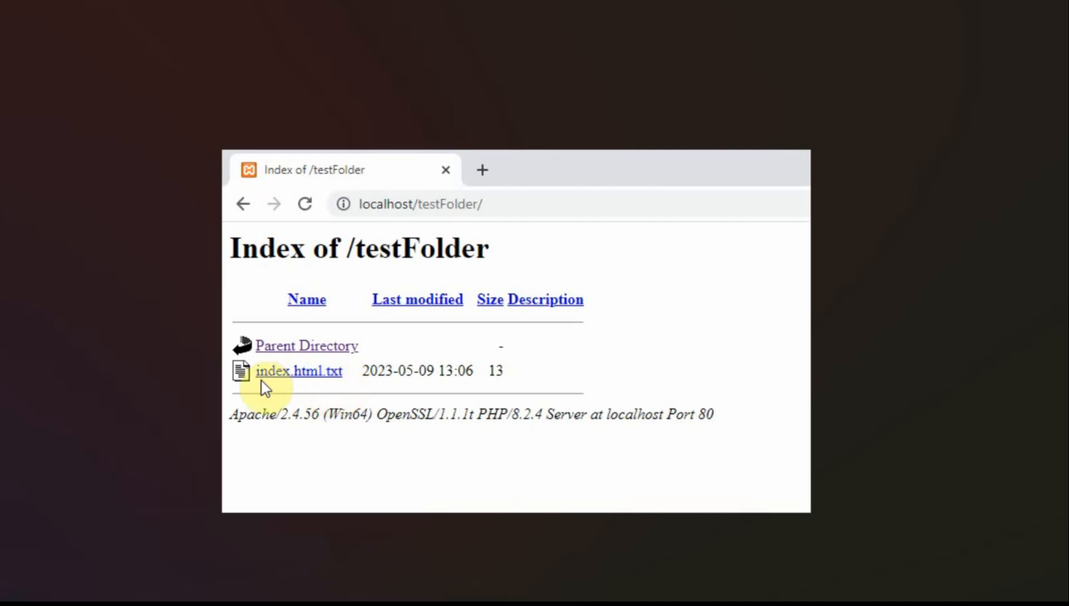
mouse_move(331, 389)
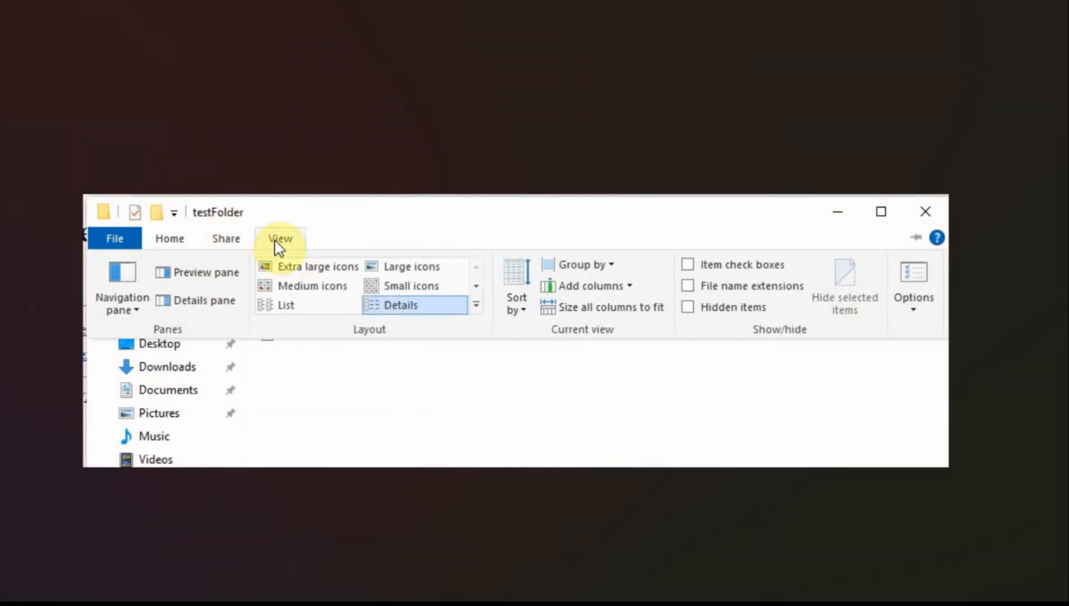
mouse_move(948, 286)
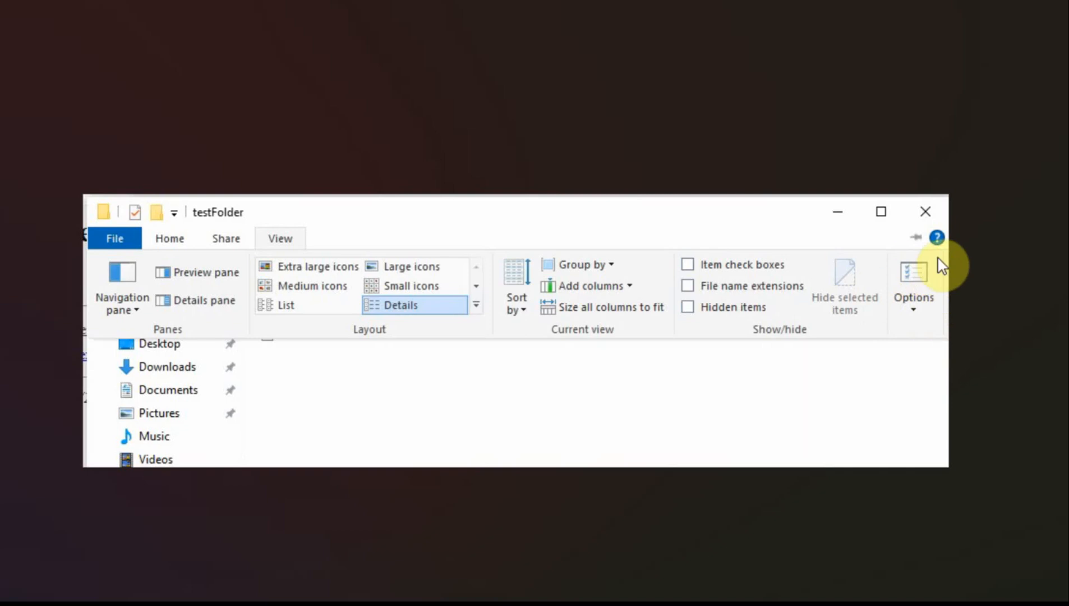
Step: In Folder Options, uncheck Hide extensions for known file types and apply it
left_click(913, 286)
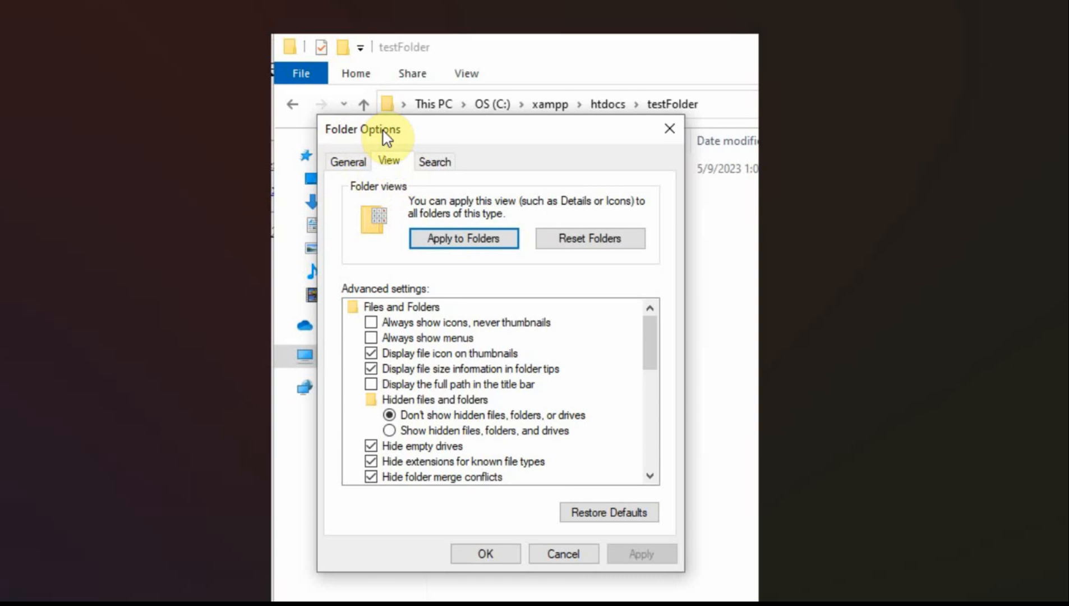
mouse_move(400, 450)
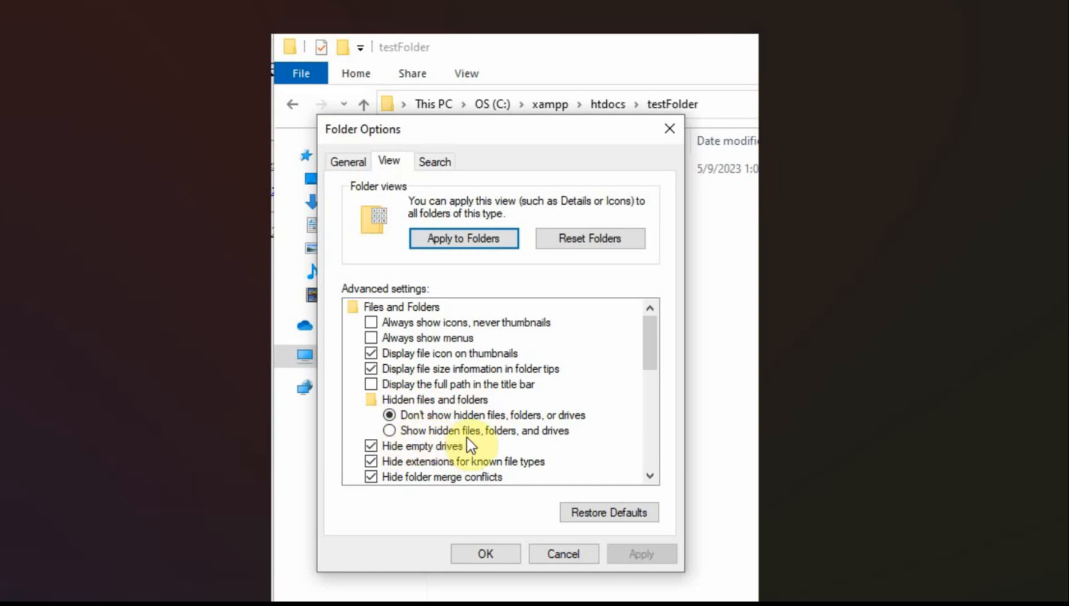
mouse_move(556, 444)
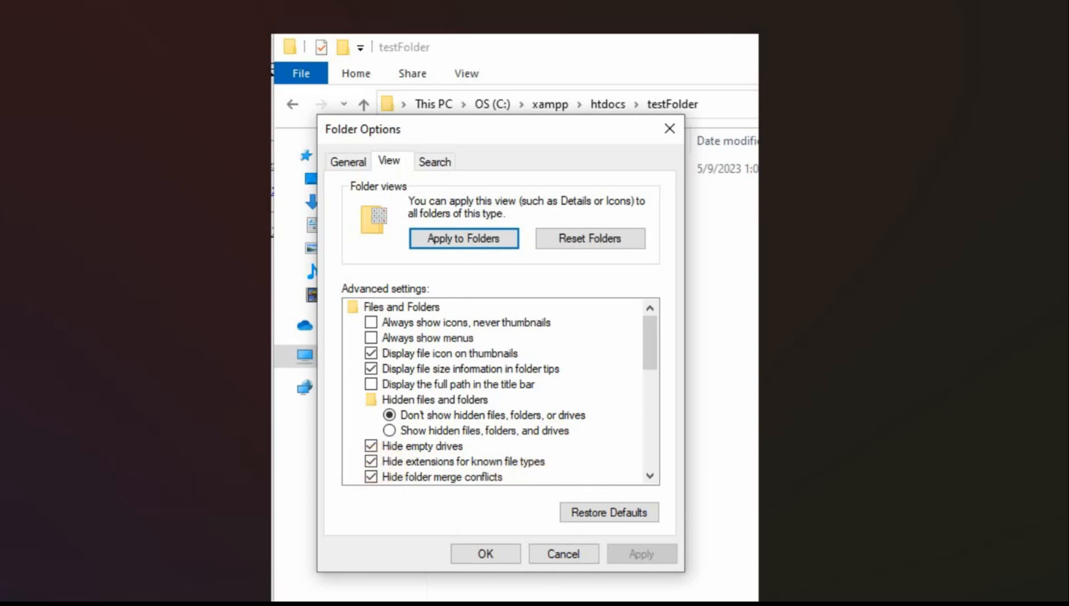
left_click(402, 443)
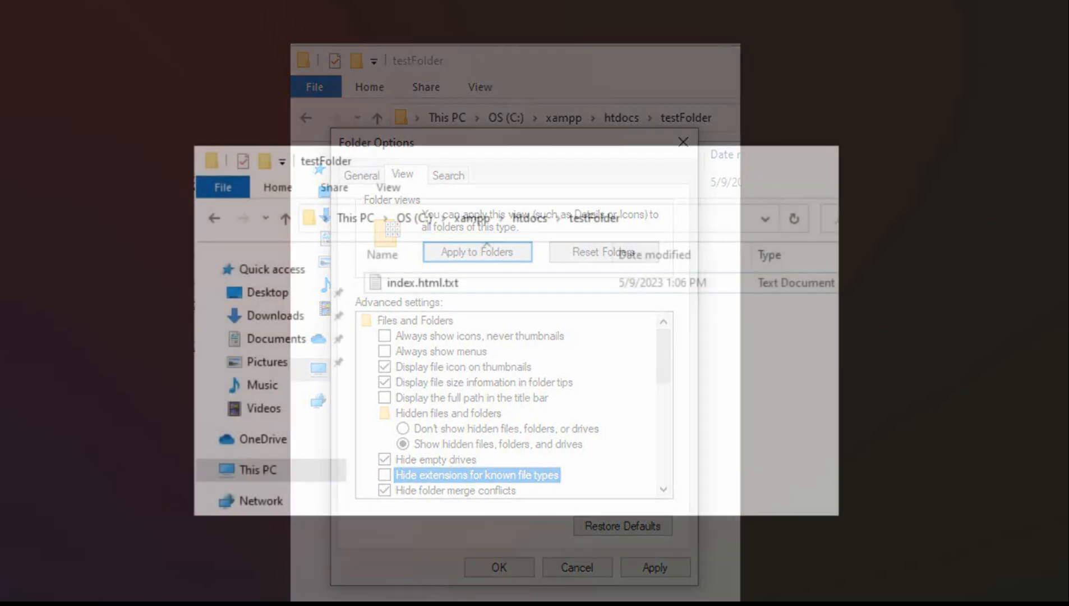
left_click(498, 567)
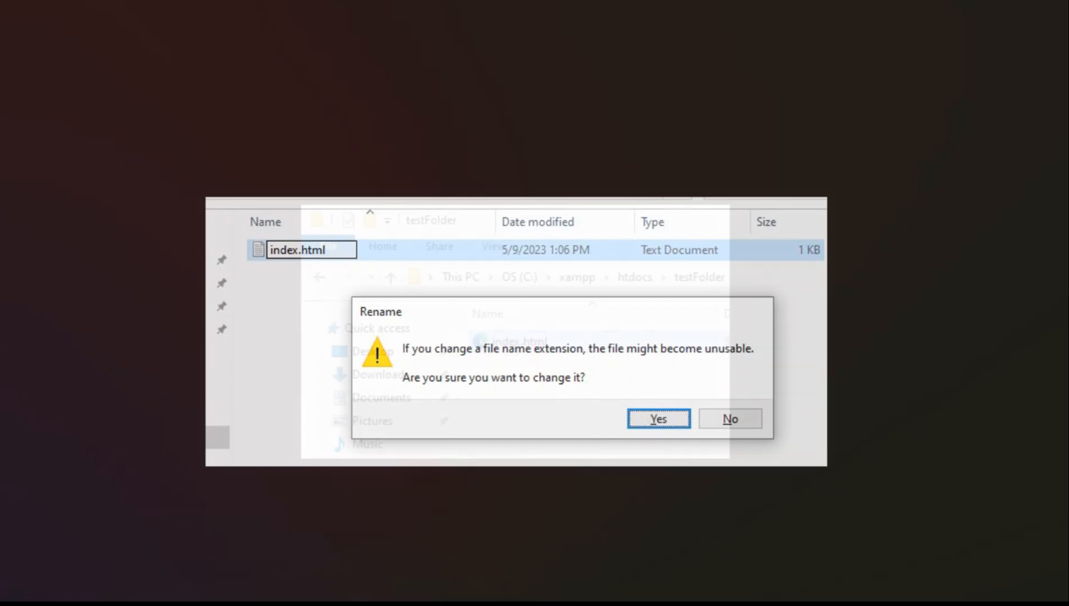
Step: Confirm the extension-change warning so index.html.txt becomes index.html
left_click(657, 419)
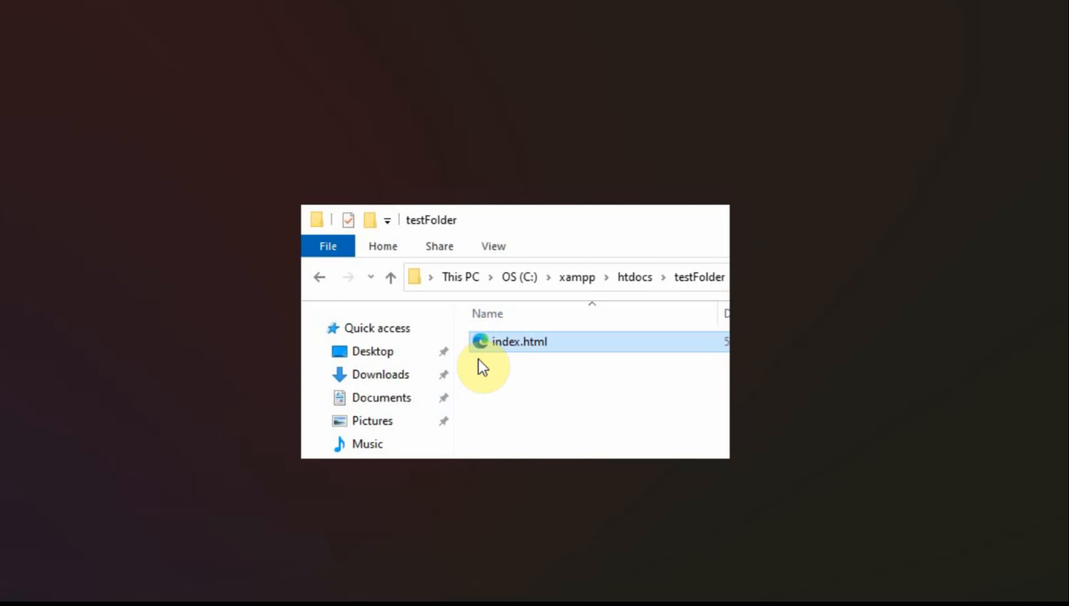
double_click(520, 341)
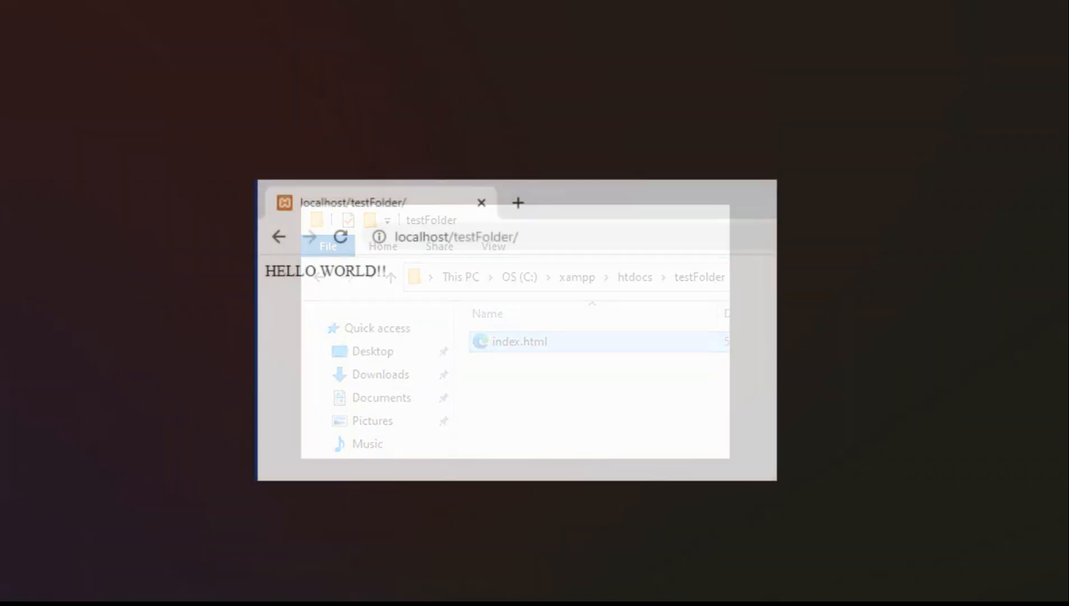
Step: Reload localhost/testFolder/ so it renders HELLO WORLD!!
left_click(460, 283)
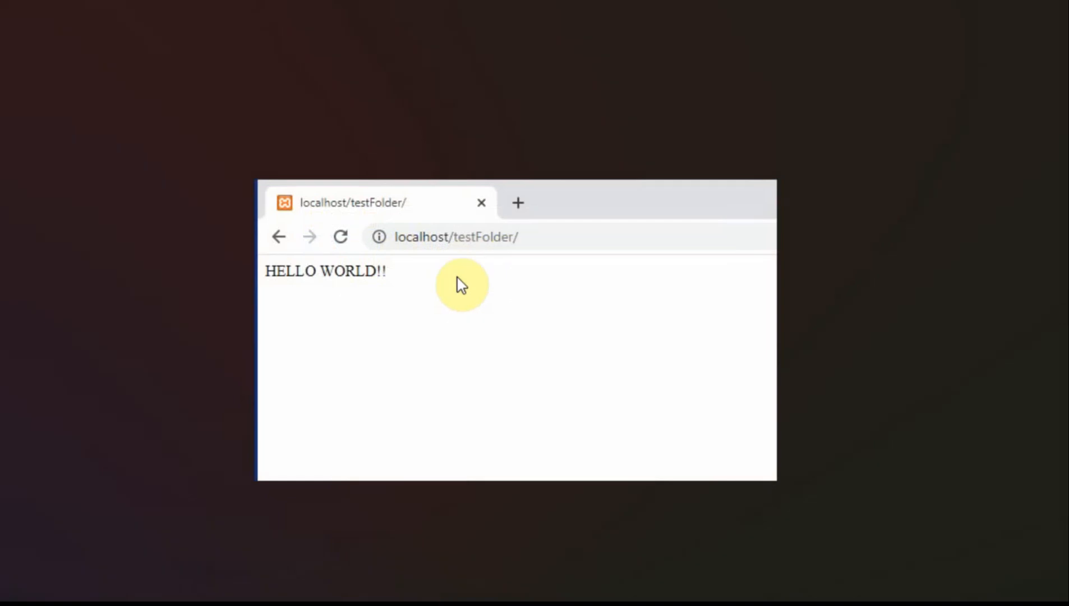
mouse_move(400, 286)
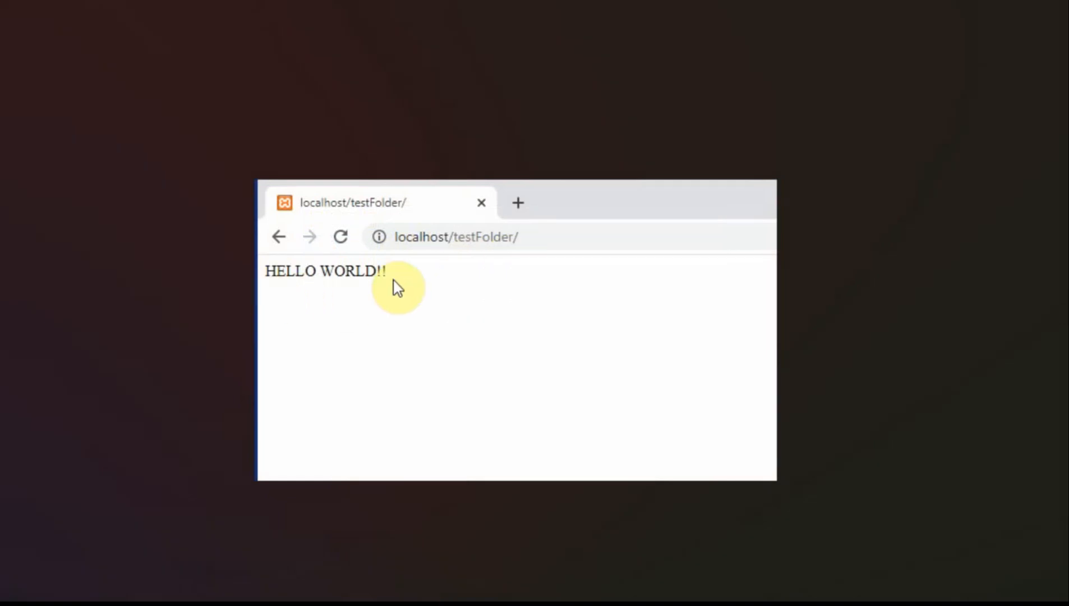
mouse_move(660, 332)
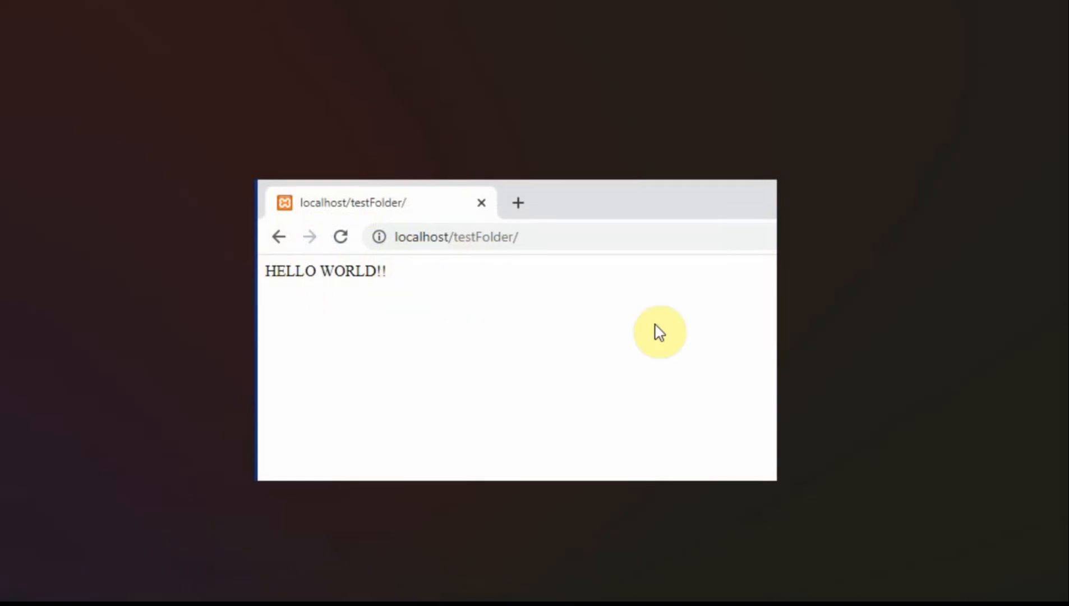